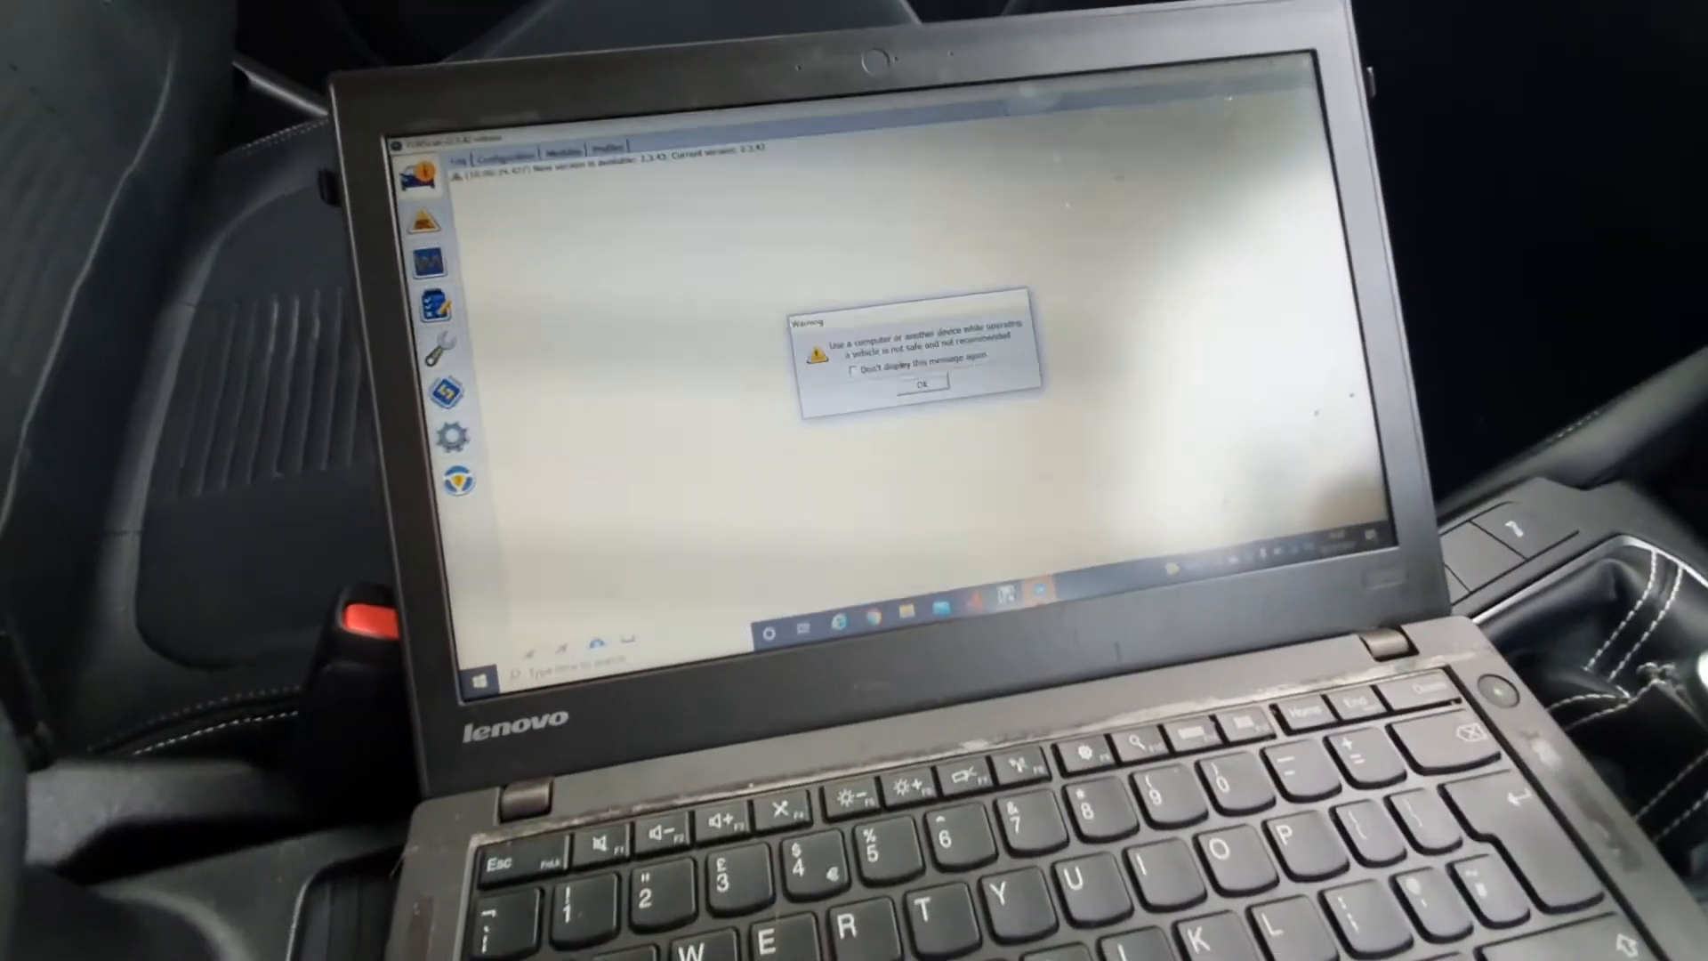
# Acknowledge the vehicle-safety warning so FORScan connects and offers the saved Ford Focus profile
pyautogui.click(918, 385)
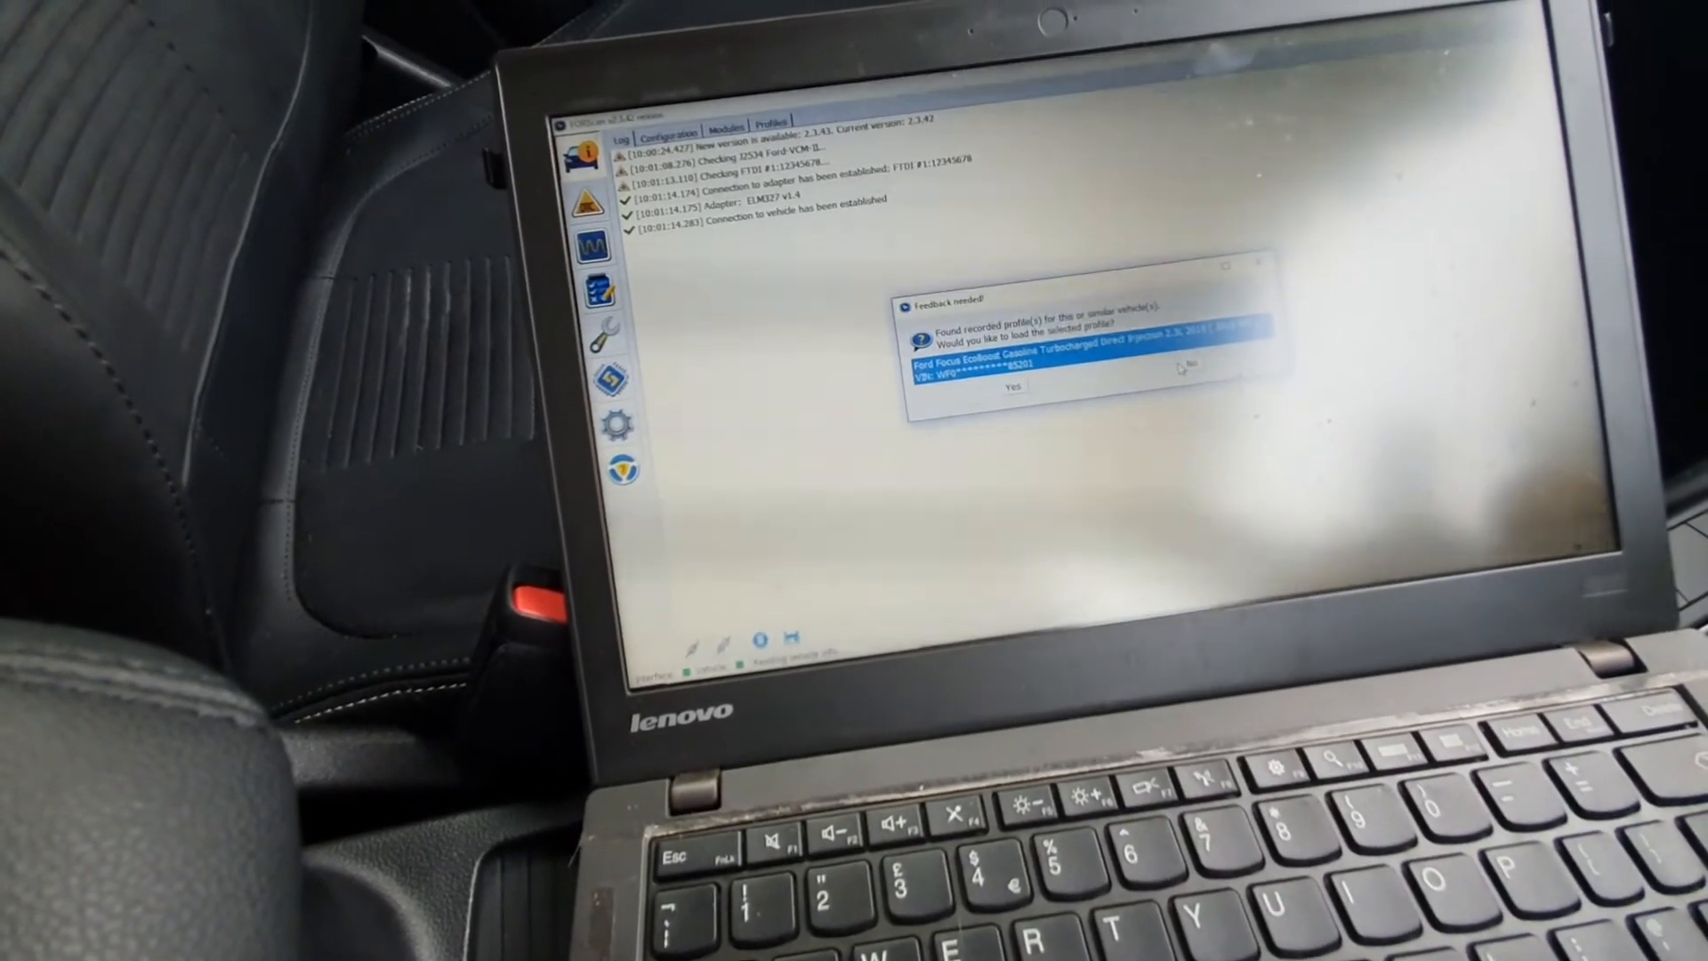
# Load the recorded Ford Focus profile and confirm the CAN switch so the module scan finishes
pyautogui.click(1011, 387)
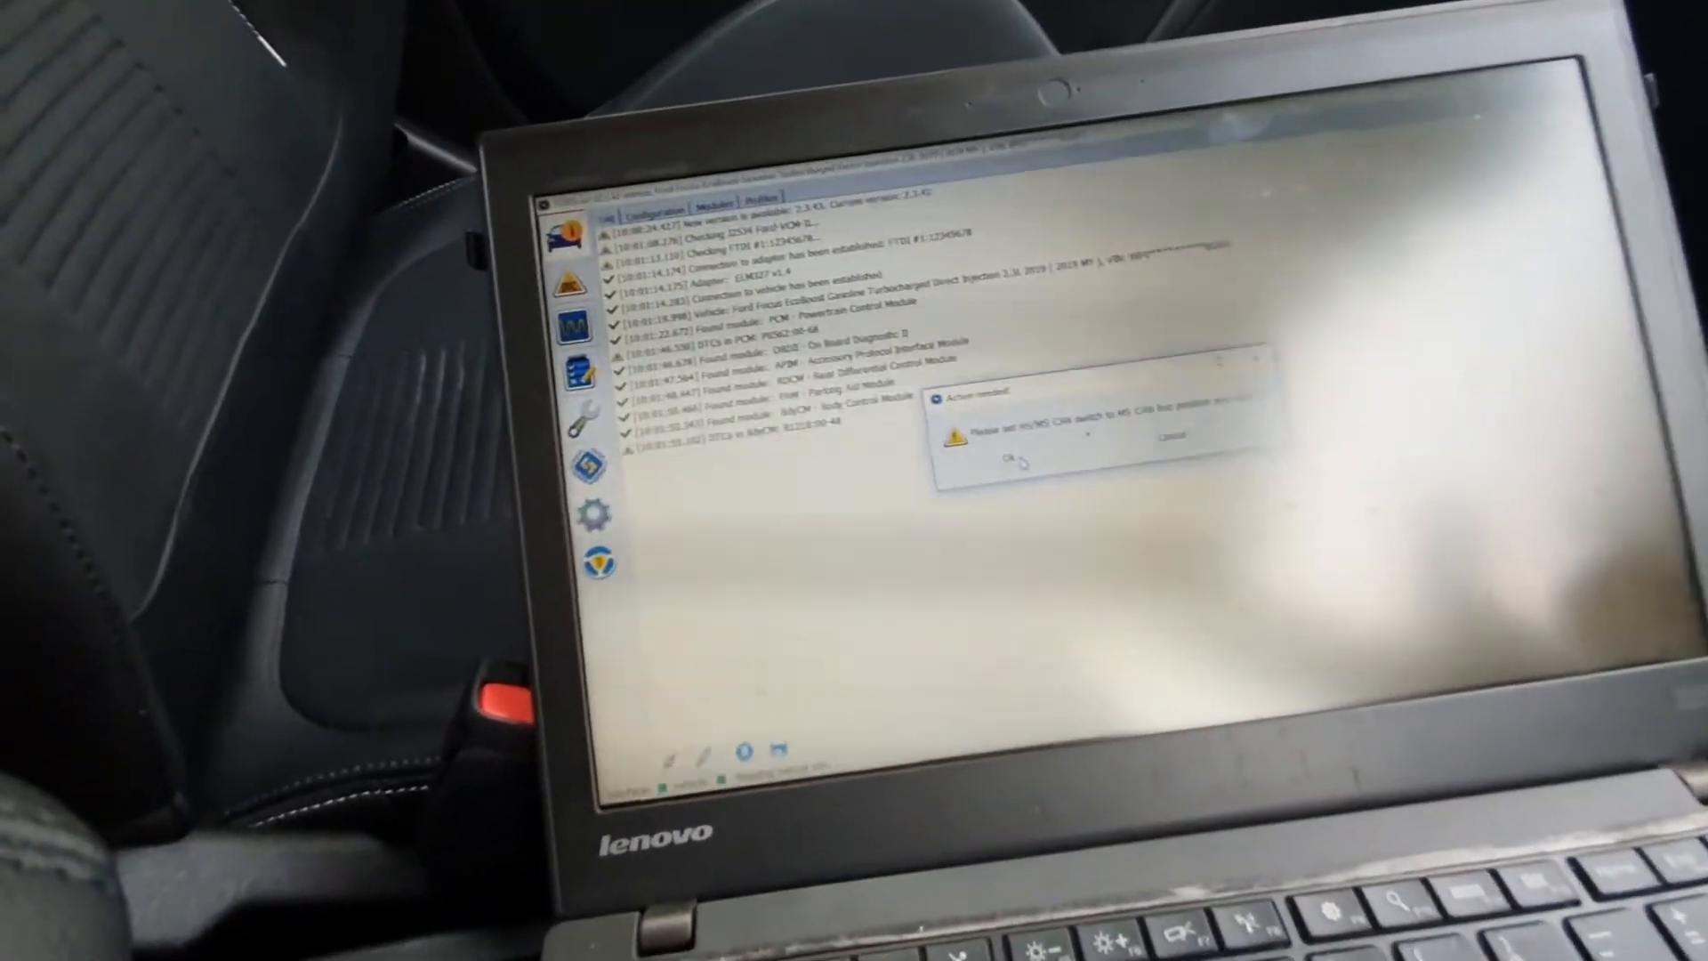
pyautogui.click(1003, 459)
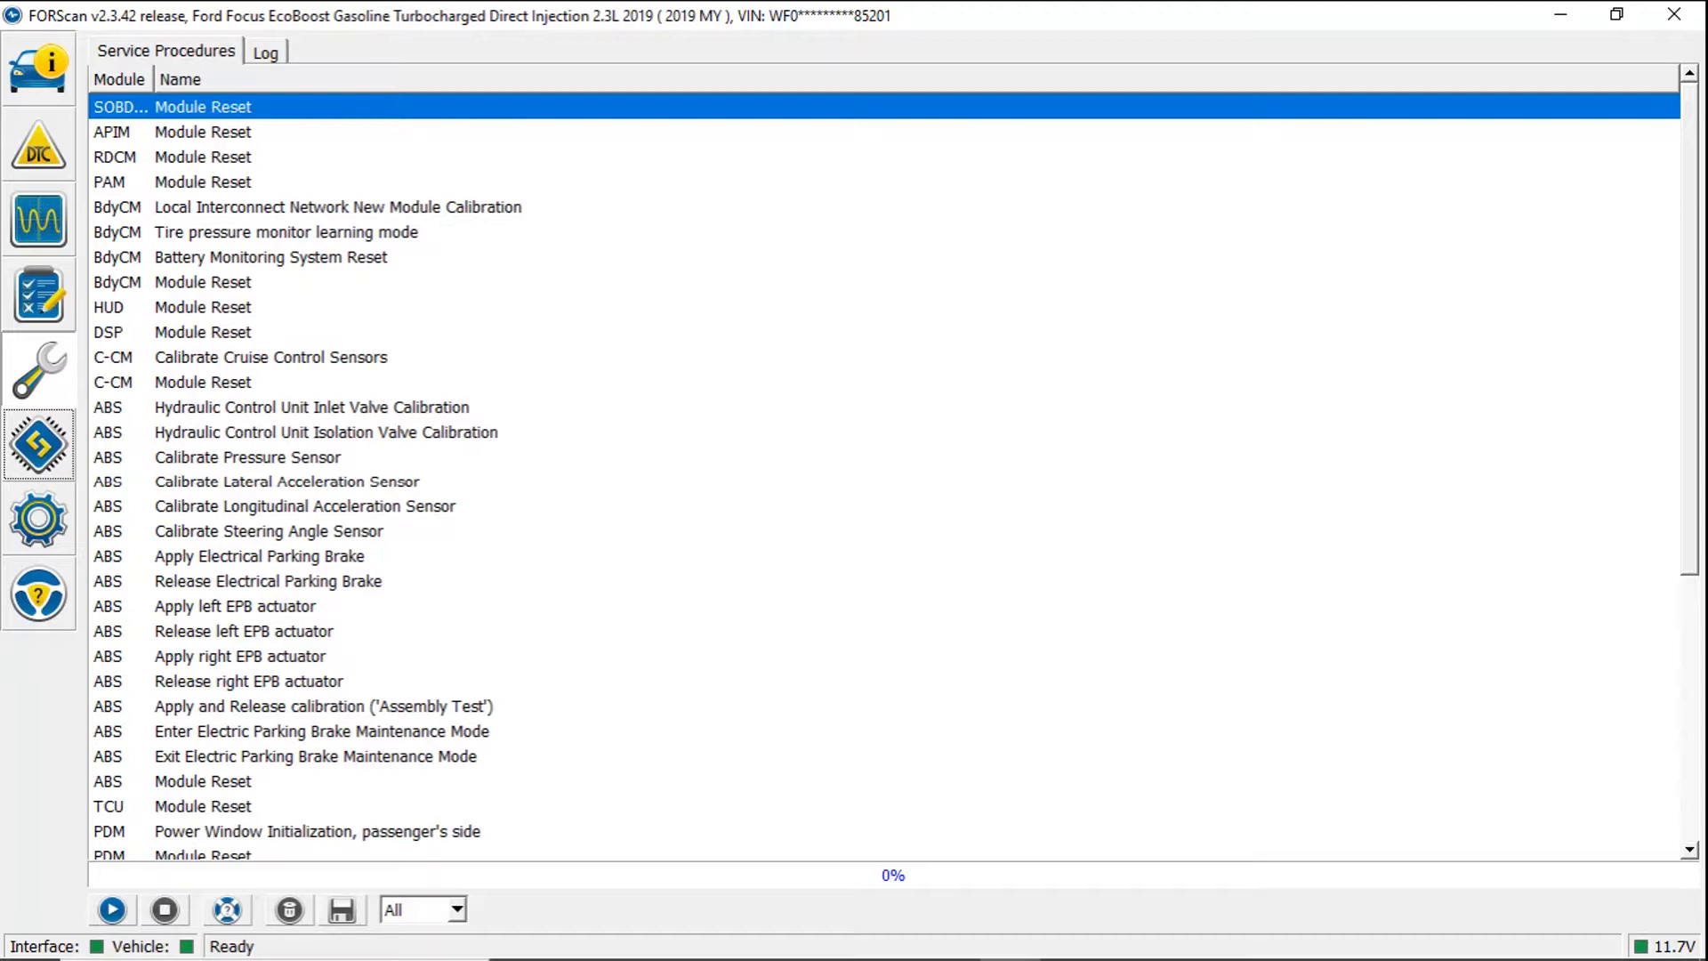
# Run the ABS 'Enter Electric Parking Brake Maintenance Mode' service procedure
pyautogui.click(320, 731)
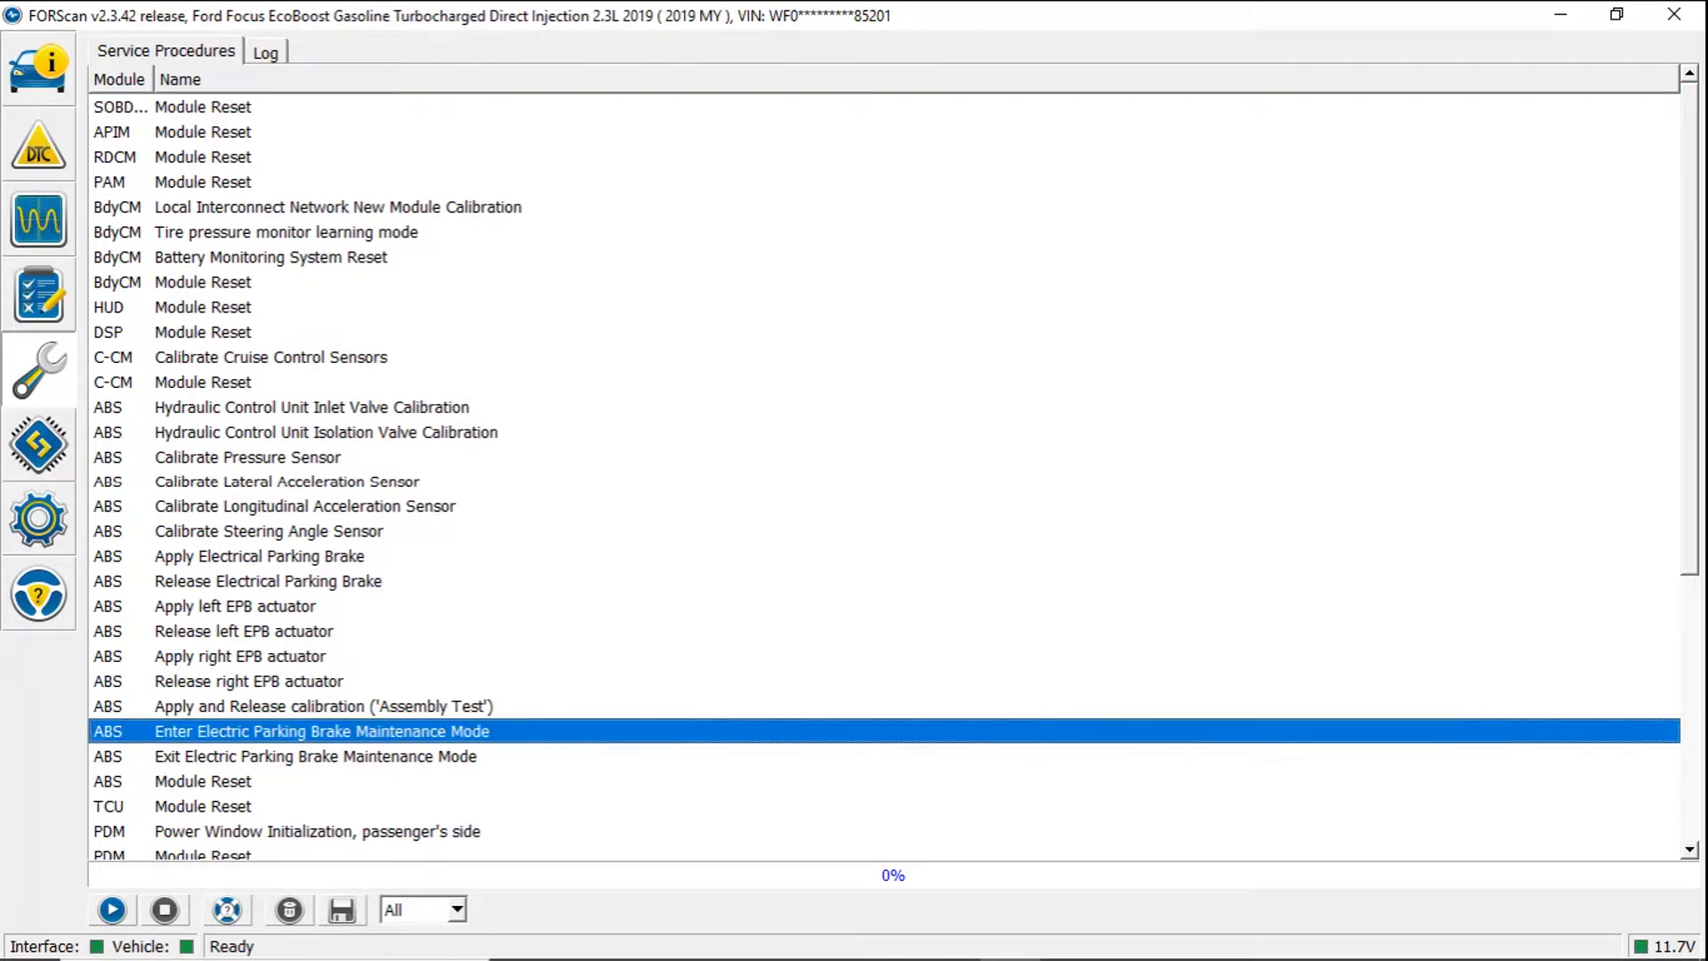
pyautogui.moveTo(110, 909)
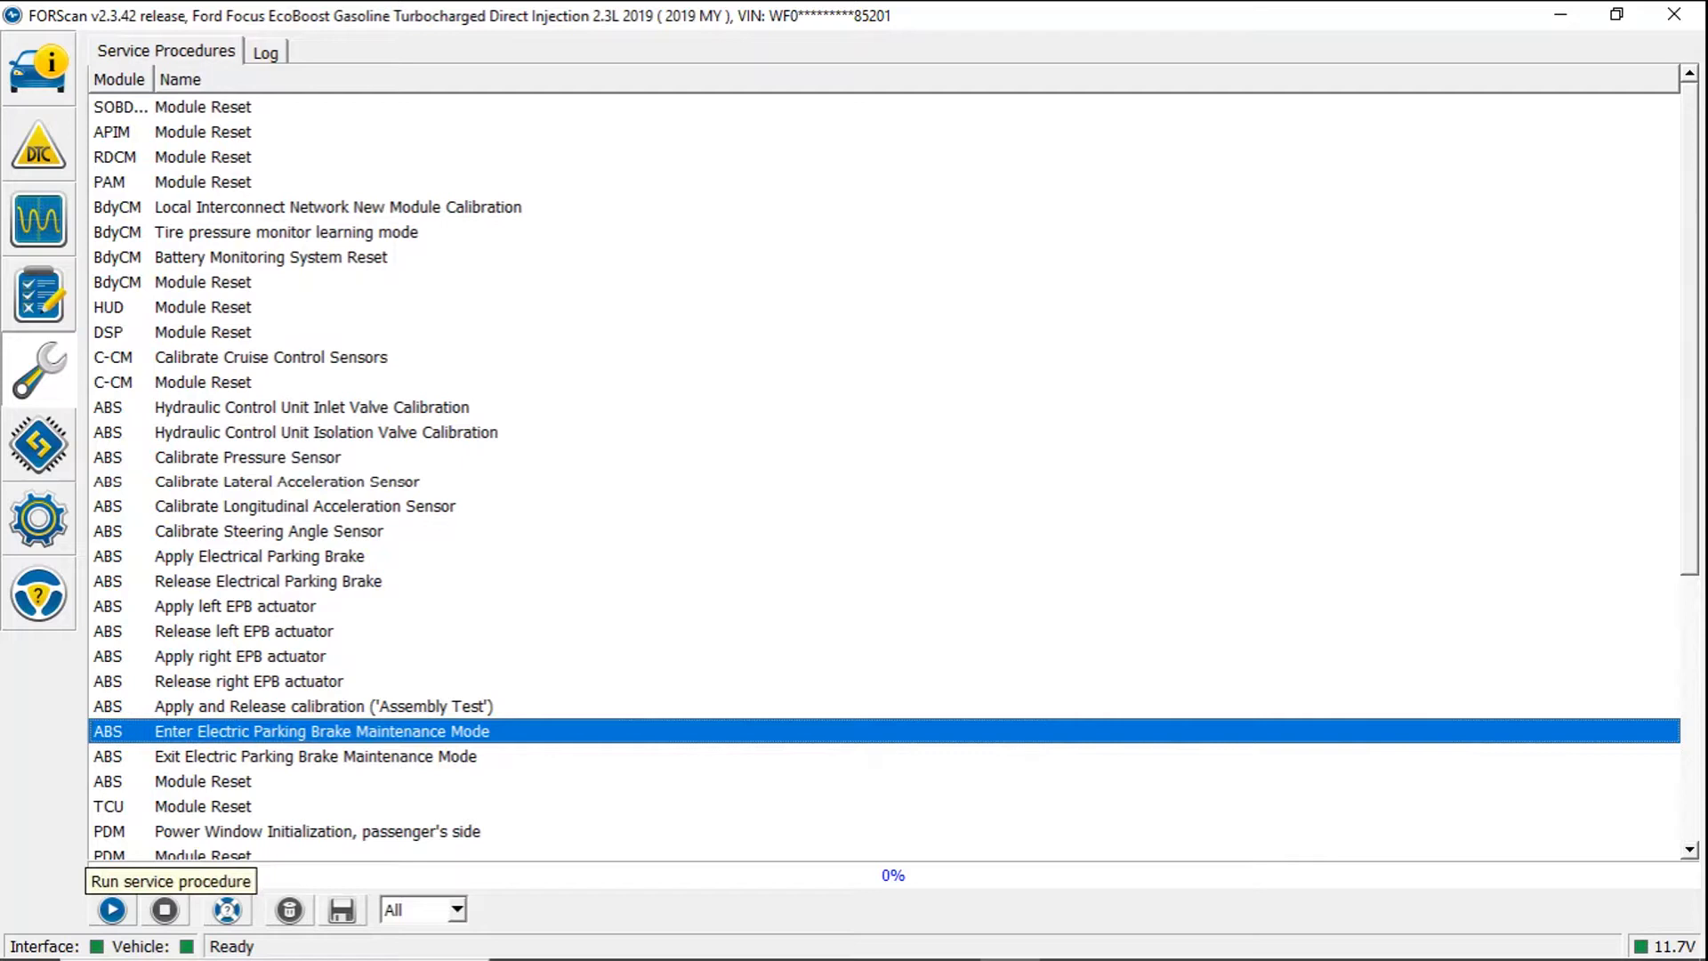
pyautogui.click(110, 909)
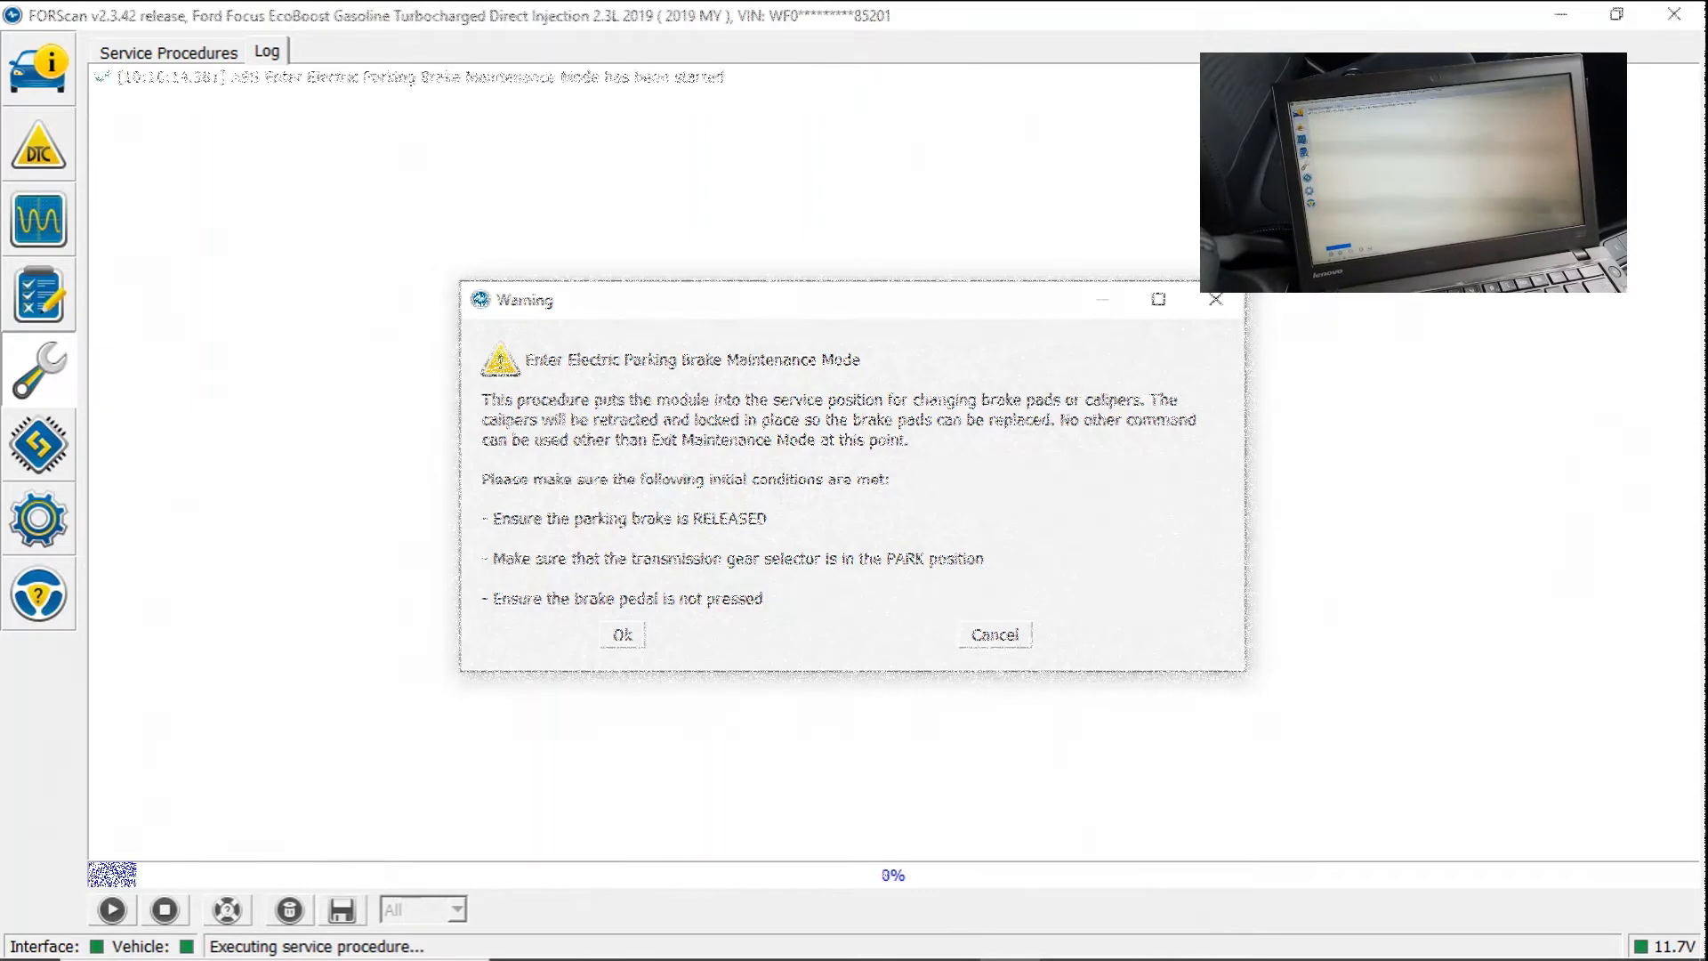
# Confirm the preconditions and the action prompt so entering EPB maintenance mode completes at 100%
pyautogui.click(621, 633)
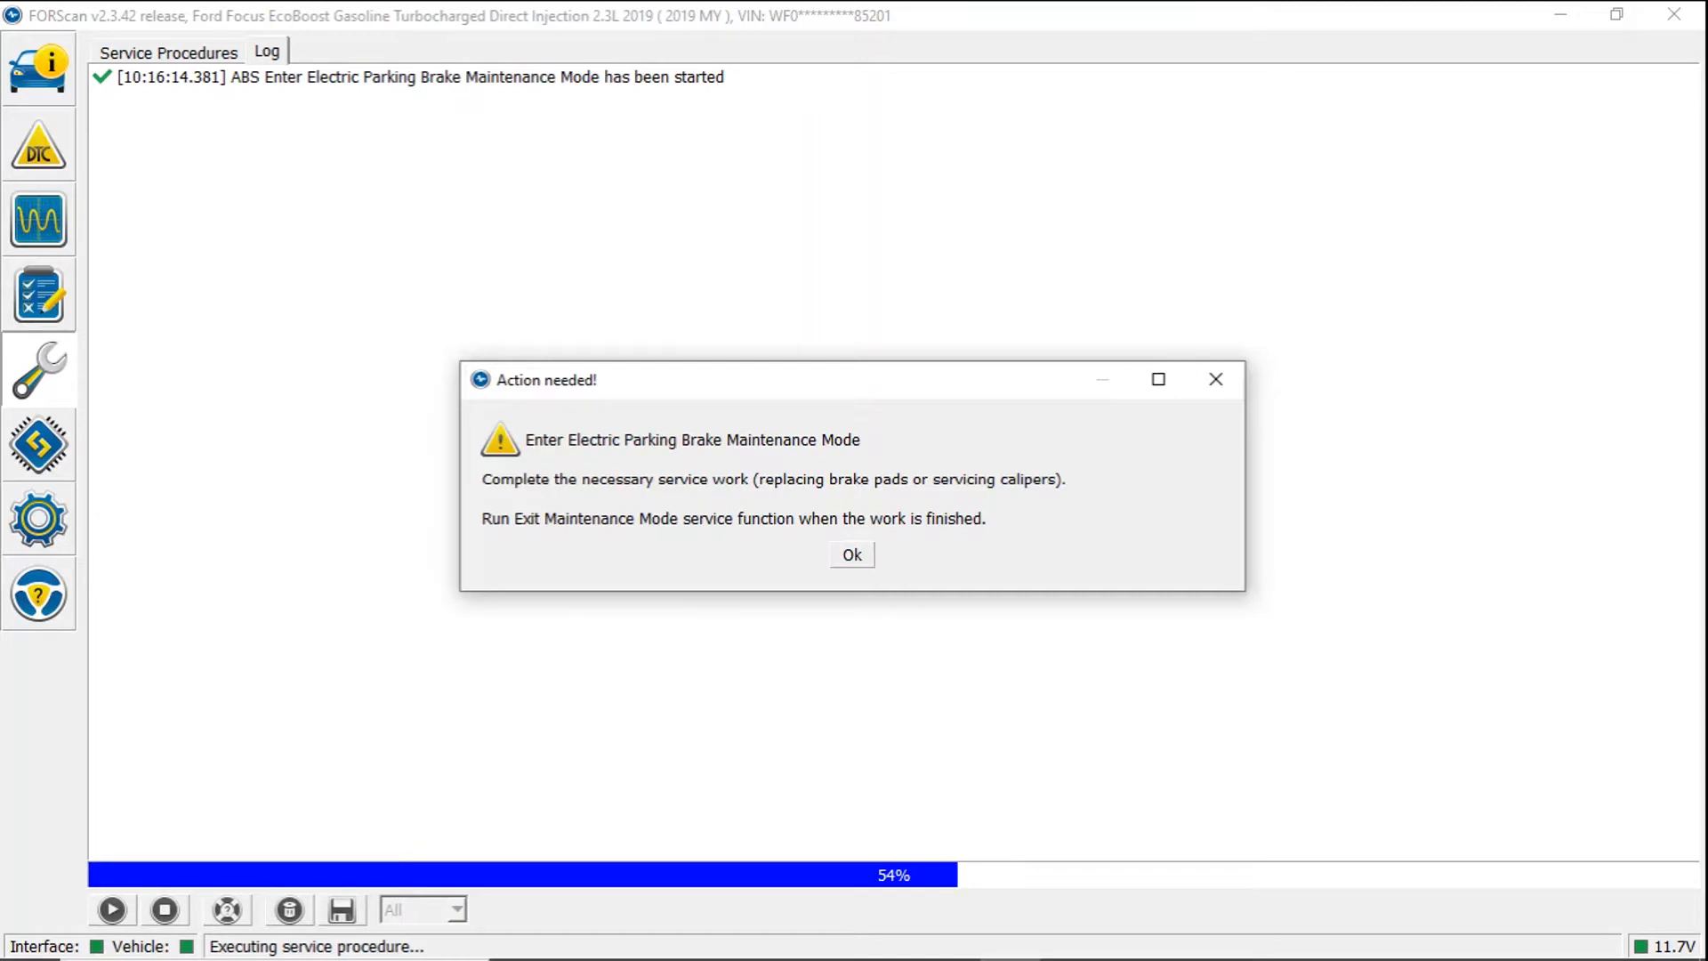
pyautogui.click(850, 555)
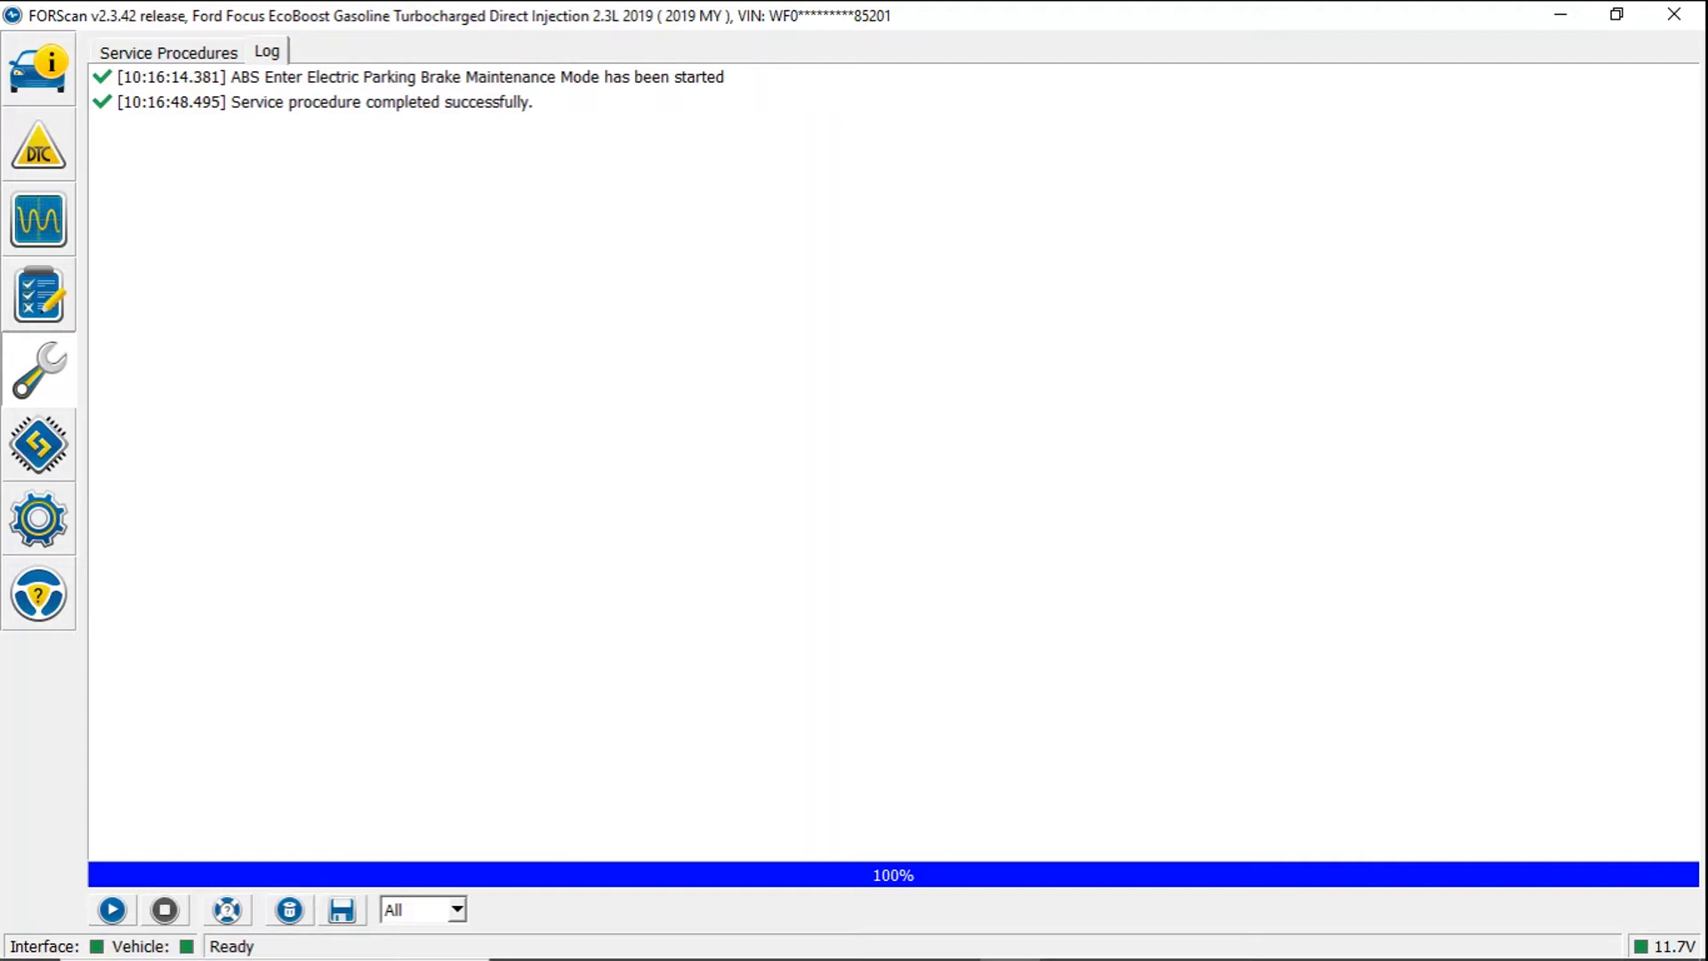
# Run the ABS 'Exit Electric Parking Brake Maintenance Mode' procedure from the Service Procedures list
pyautogui.click(166, 50)
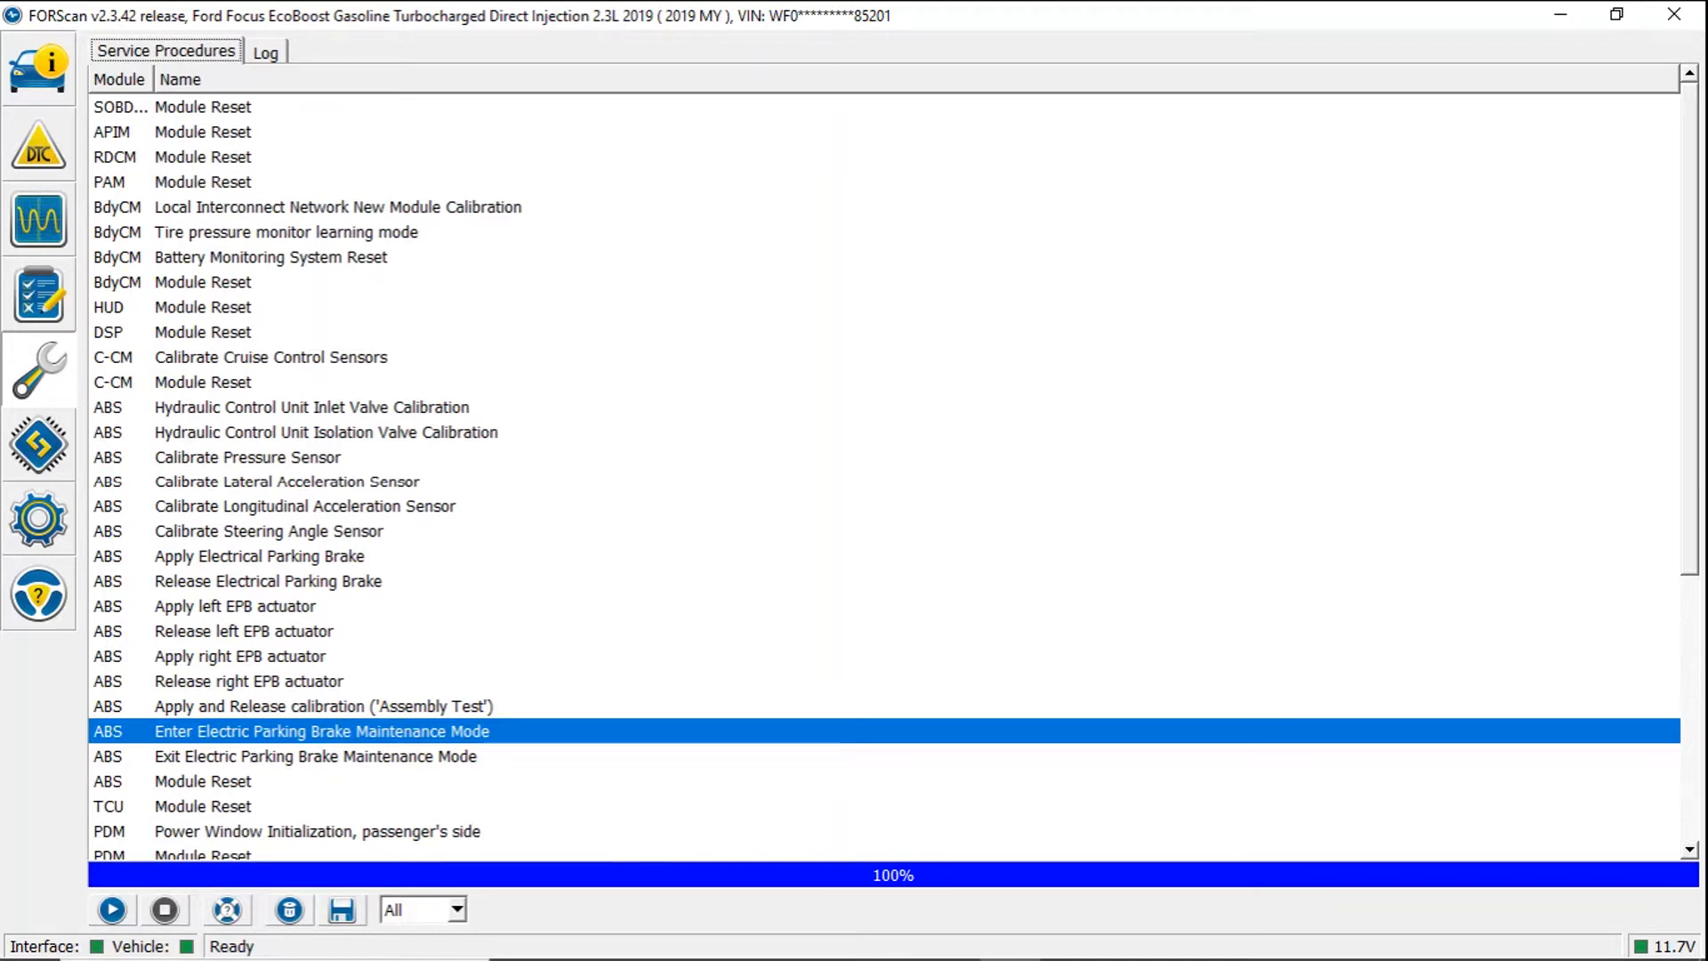
pyautogui.click(315, 757)
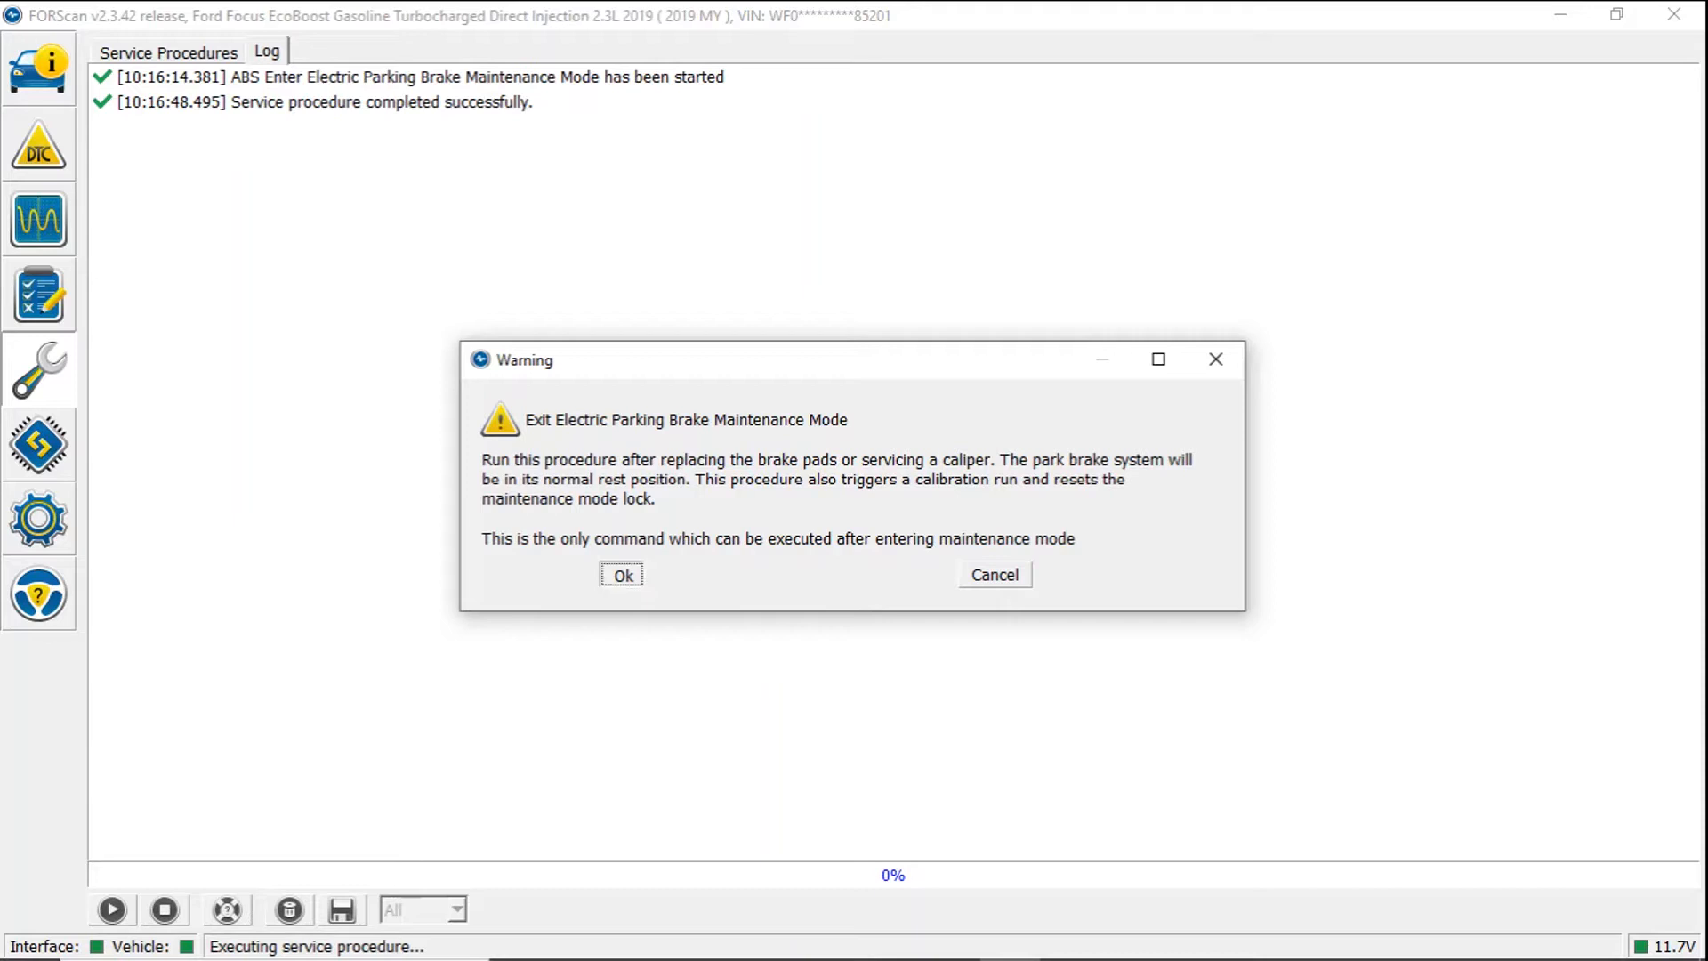
pyautogui.click(621, 575)
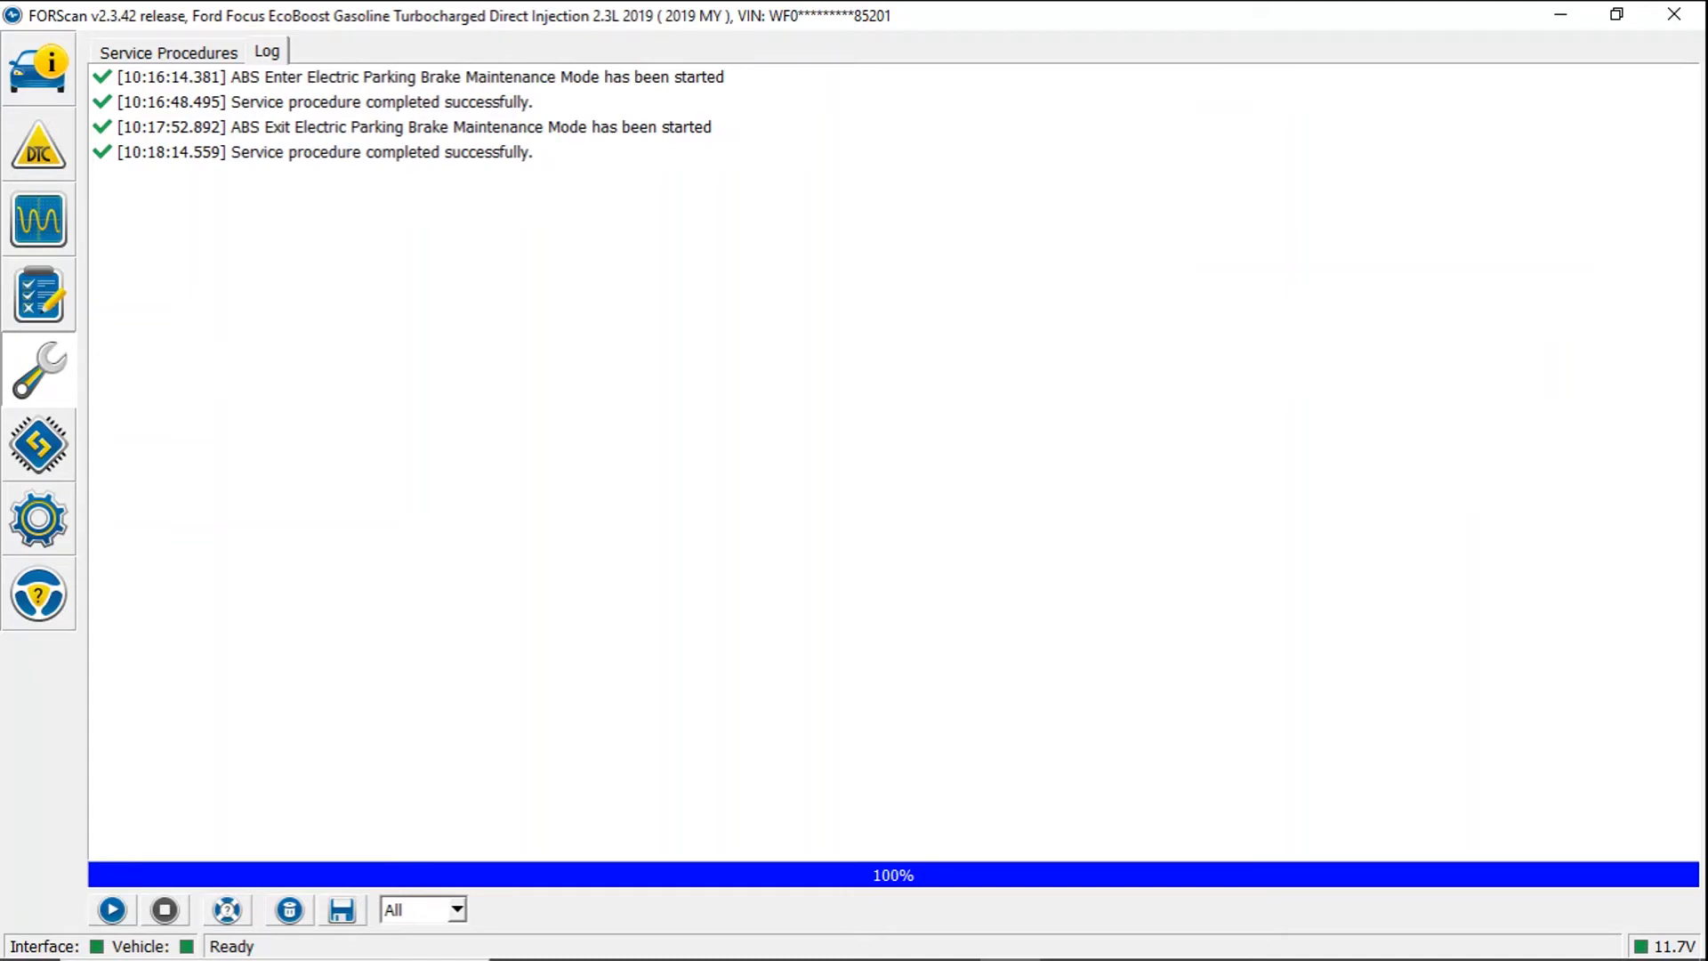
# Return to the Service Procedures list after the exit procedure reaches 100%
pyautogui.click(165, 52)
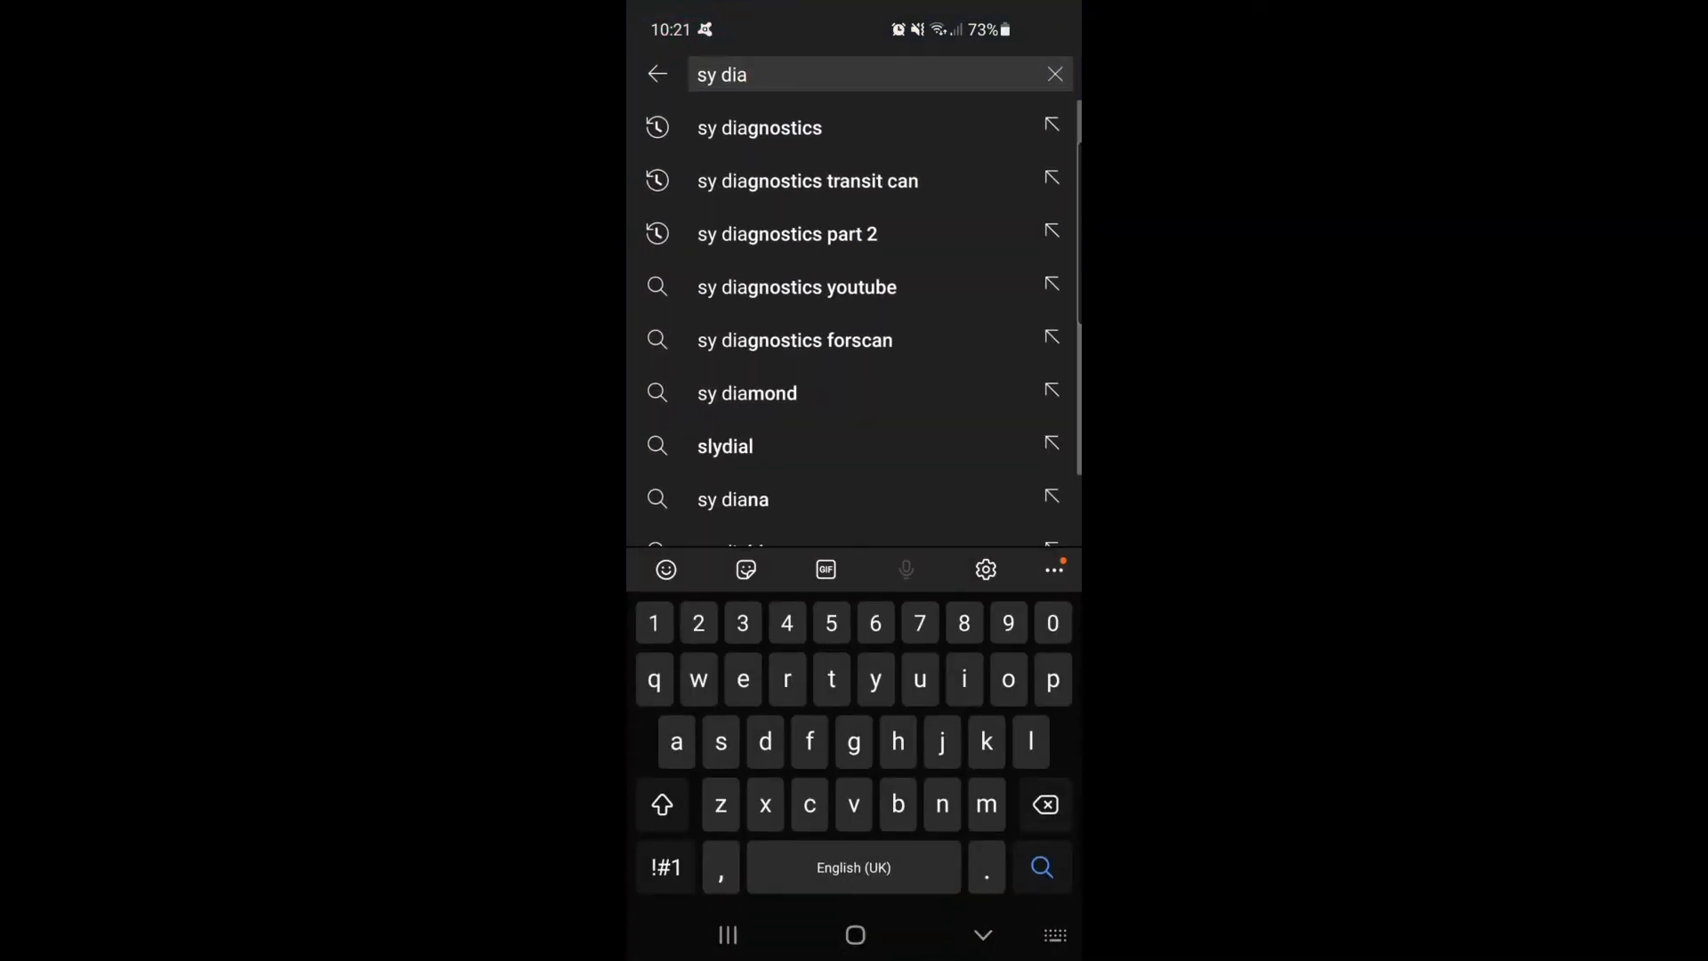
# Search YouTube for 'sy diagnostics' and go to the SY Diagnostics channel's uploads
pyautogui.click(758, 128)
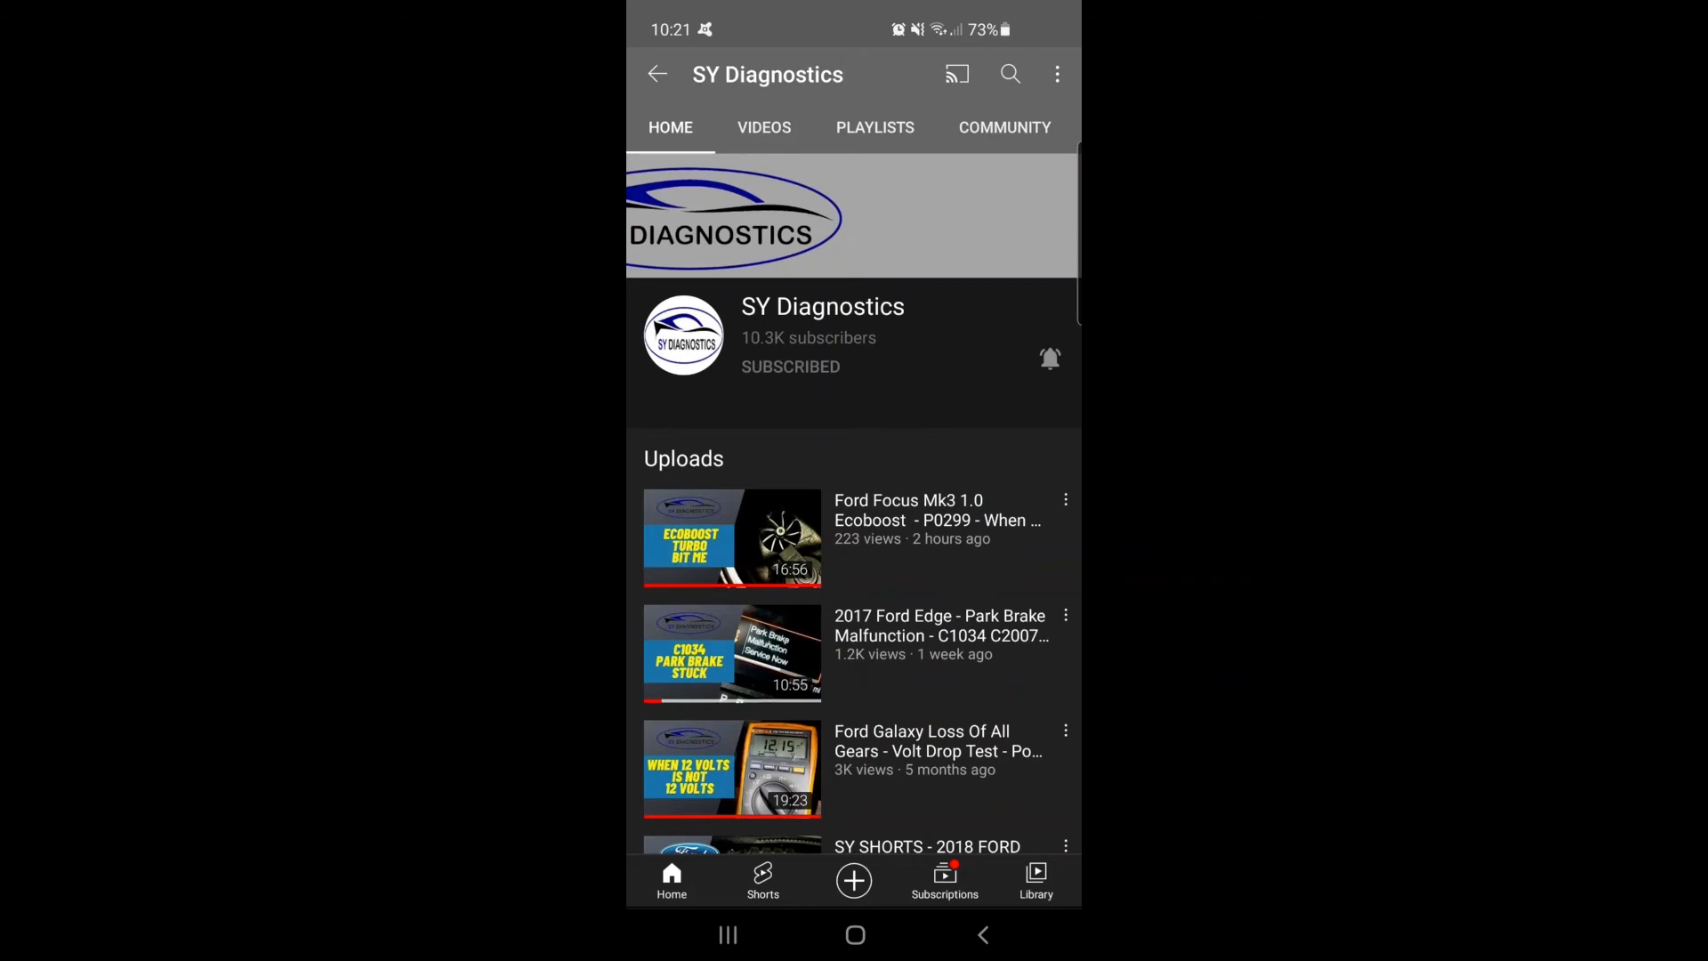
pyautogui.scroll(-3)
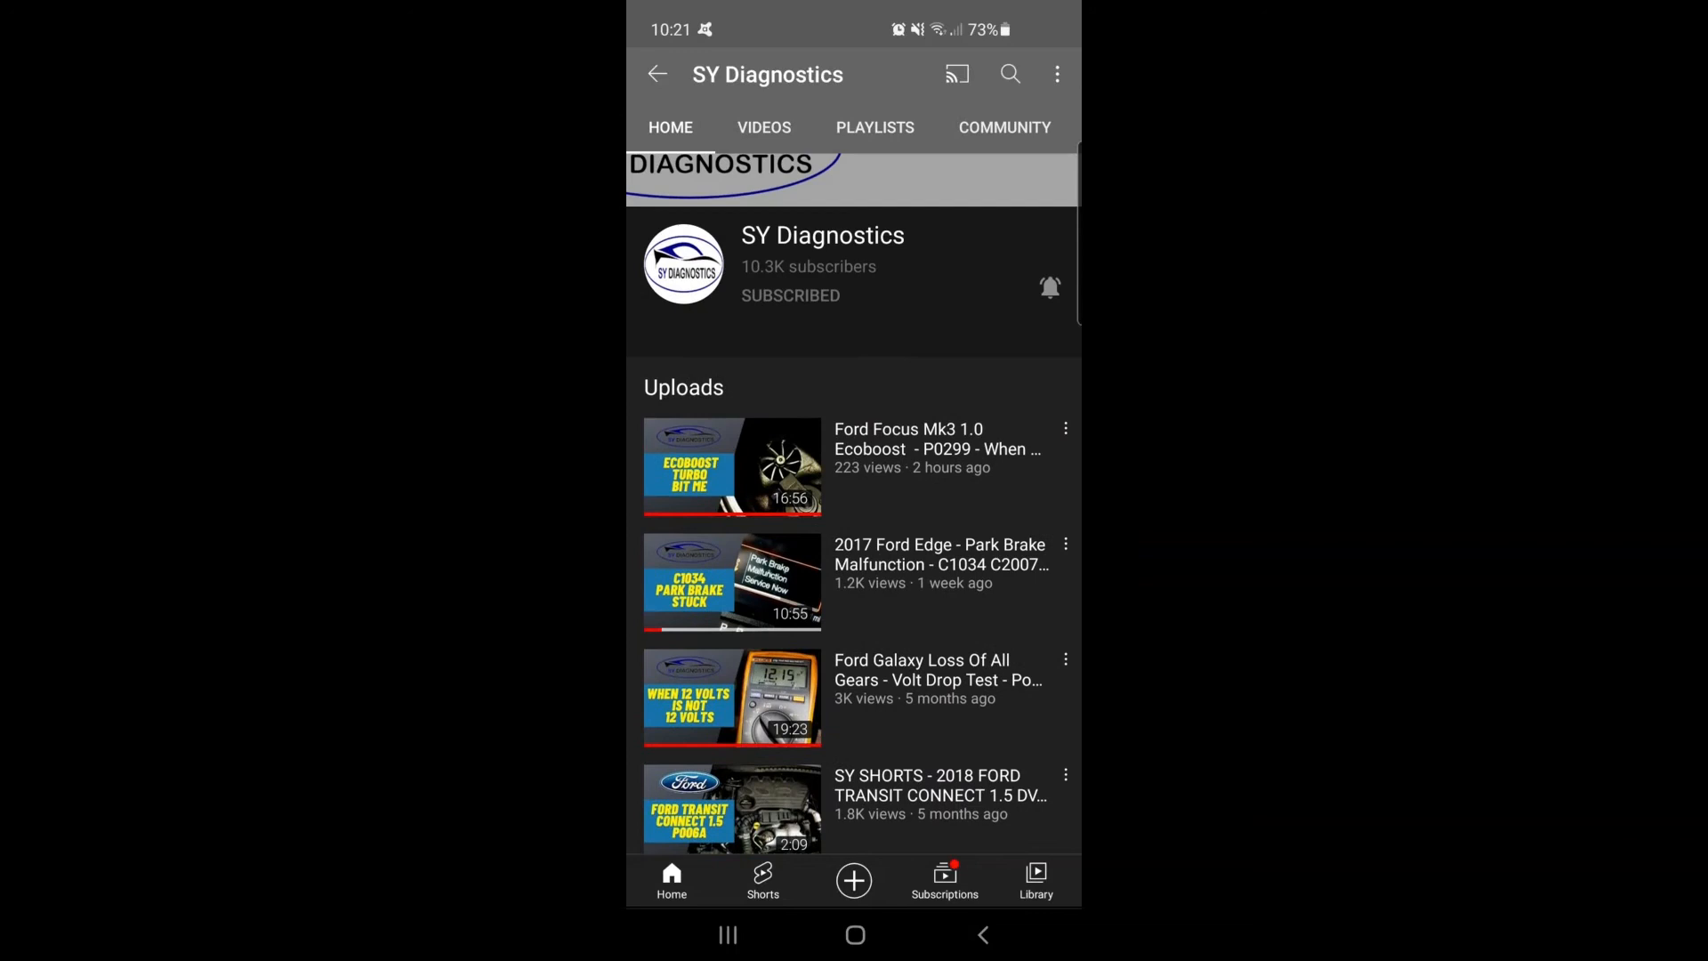
pyautogui.click(764, 128)
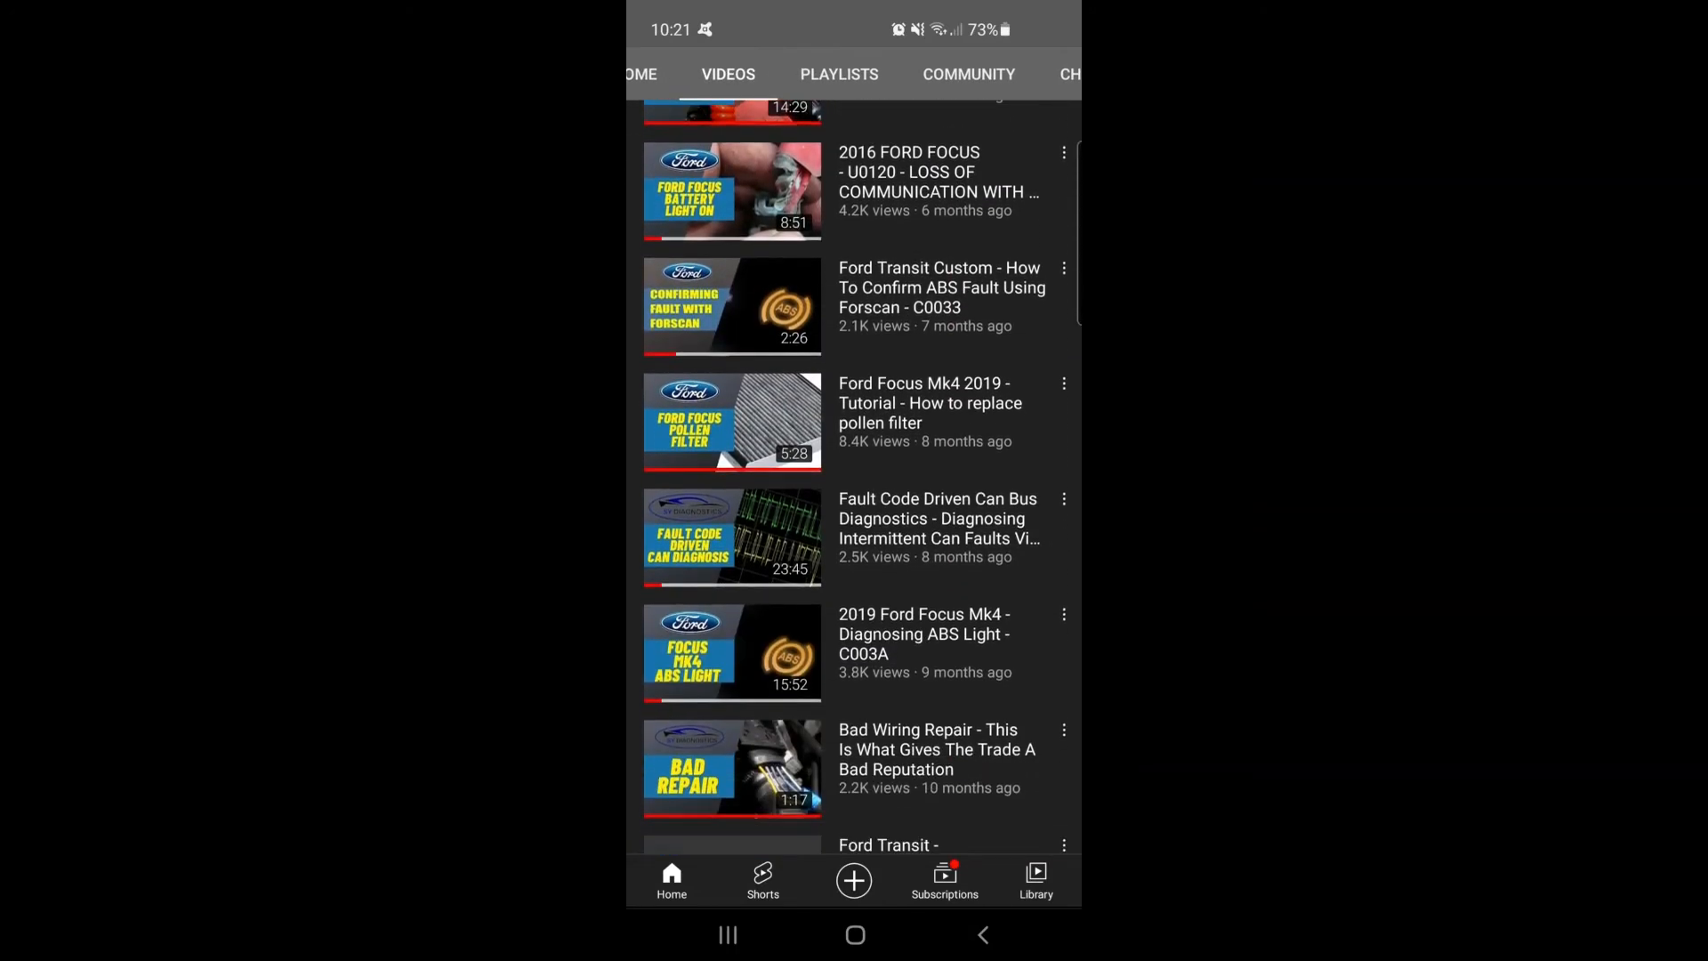
# Browse the channel's FORSCAN TUTORIALS playlist, scrolling through its Forscan how-to videos
pyautogui.scroll(-3)
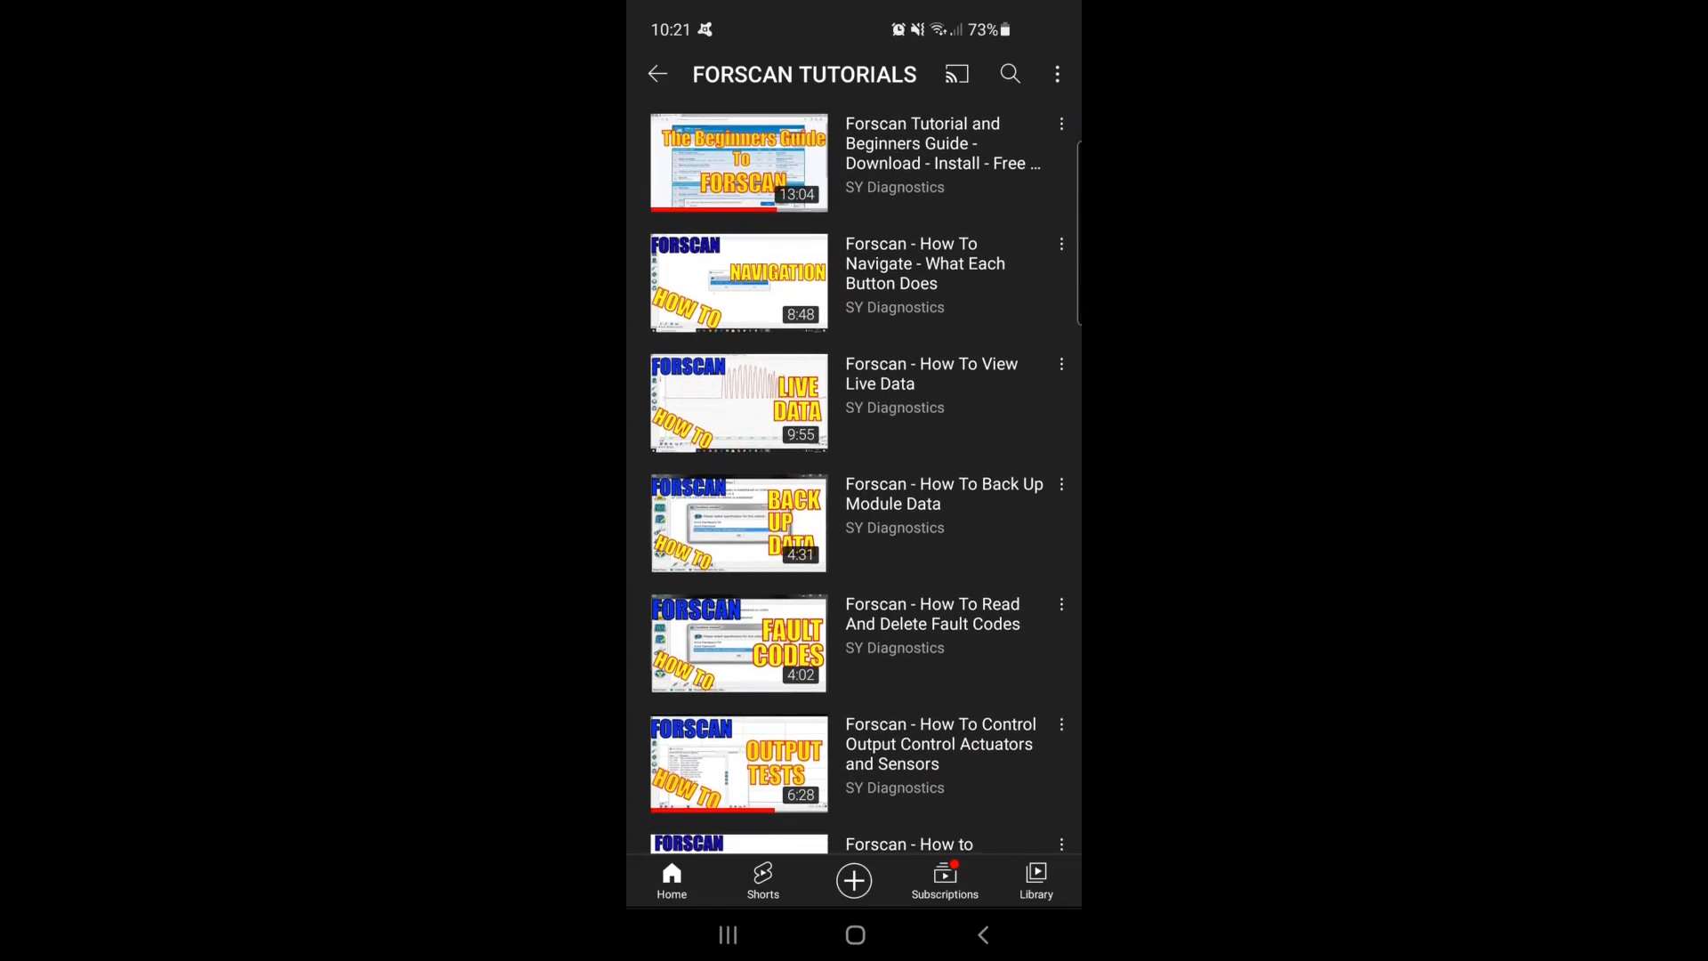
pyautogui.scroll(-3)
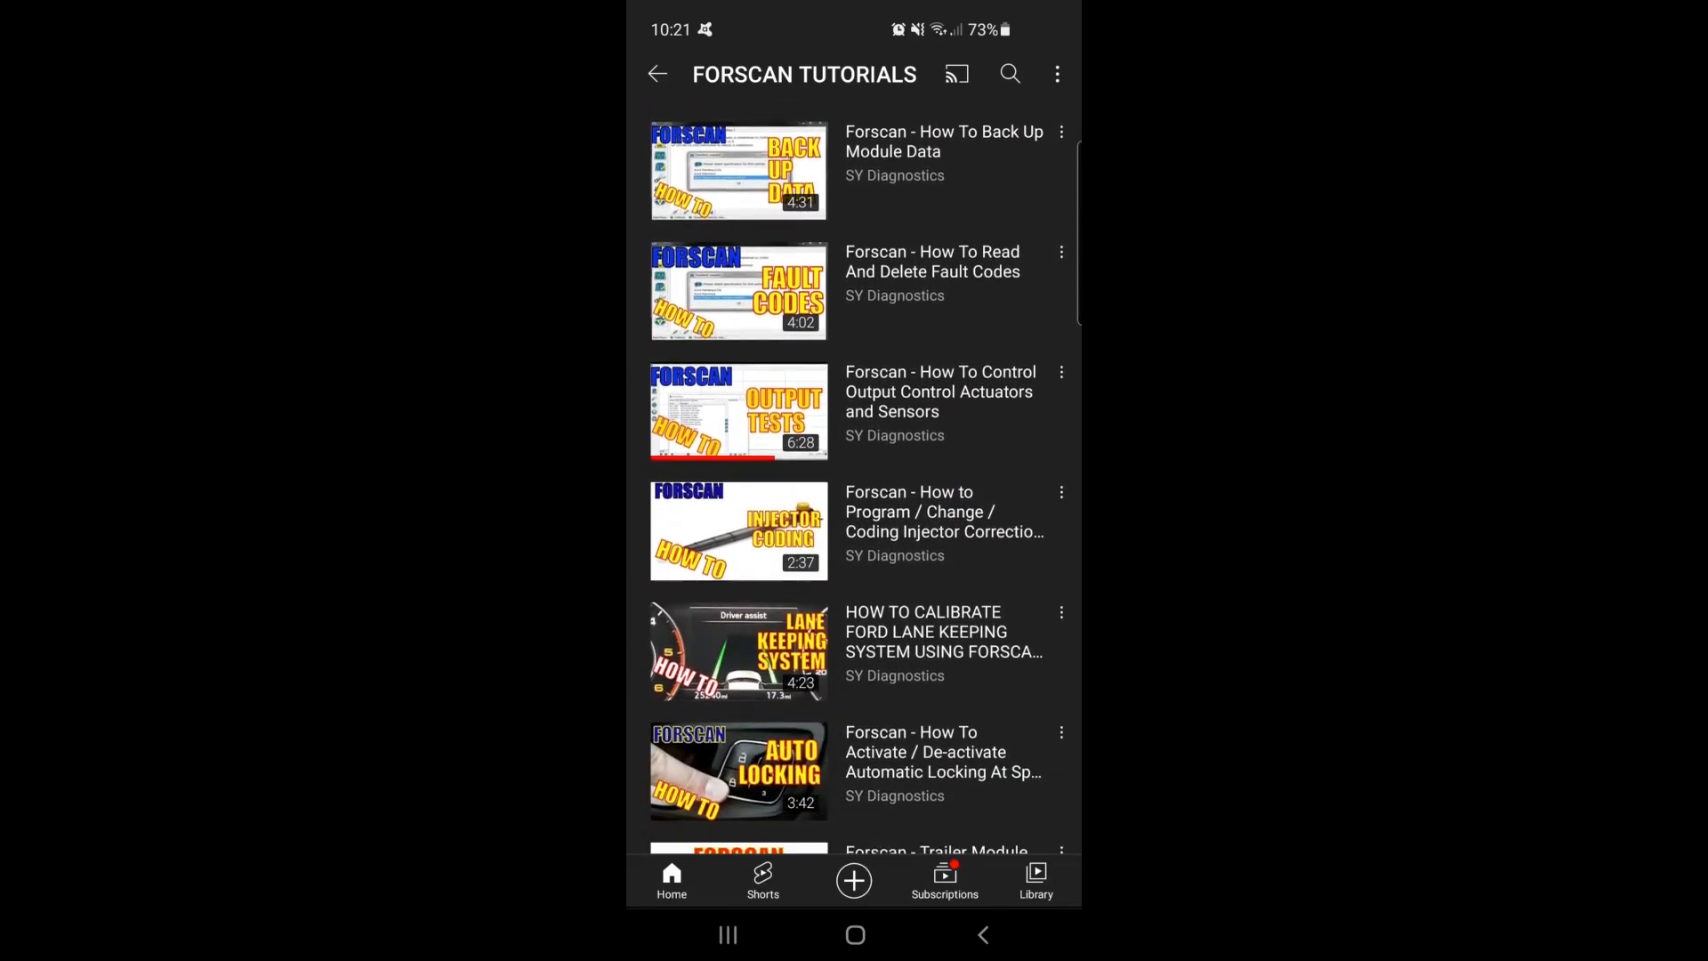
pyautogui.scroll(-3)
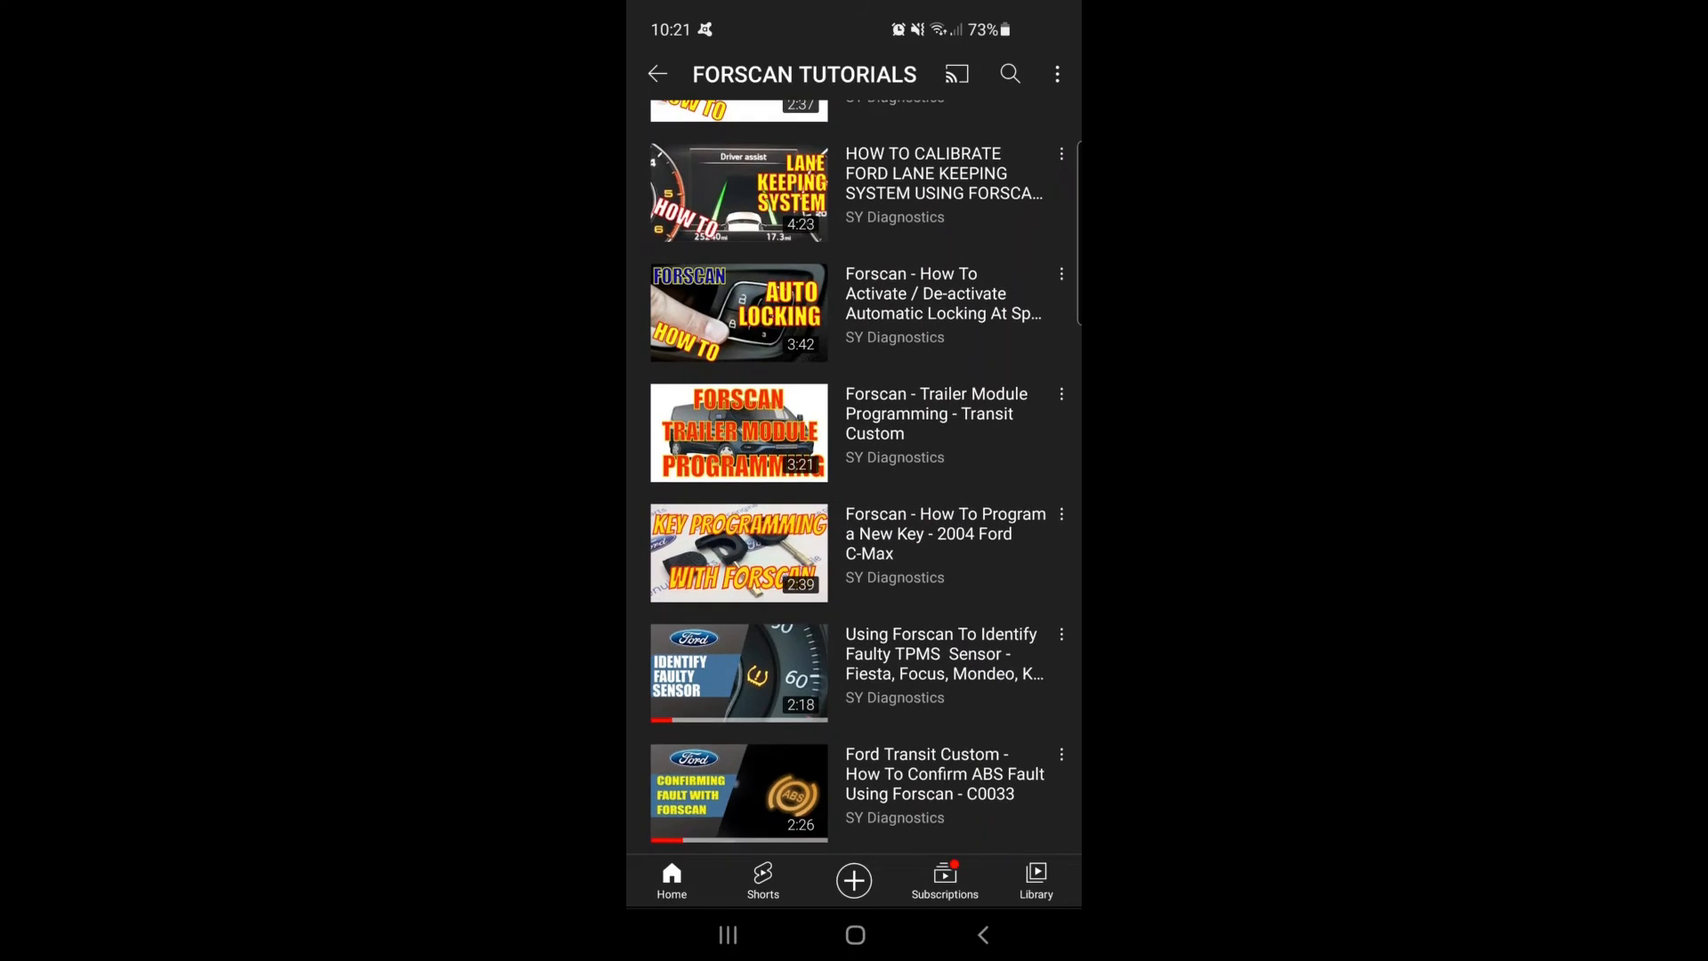
pyautogui.scroll(3)
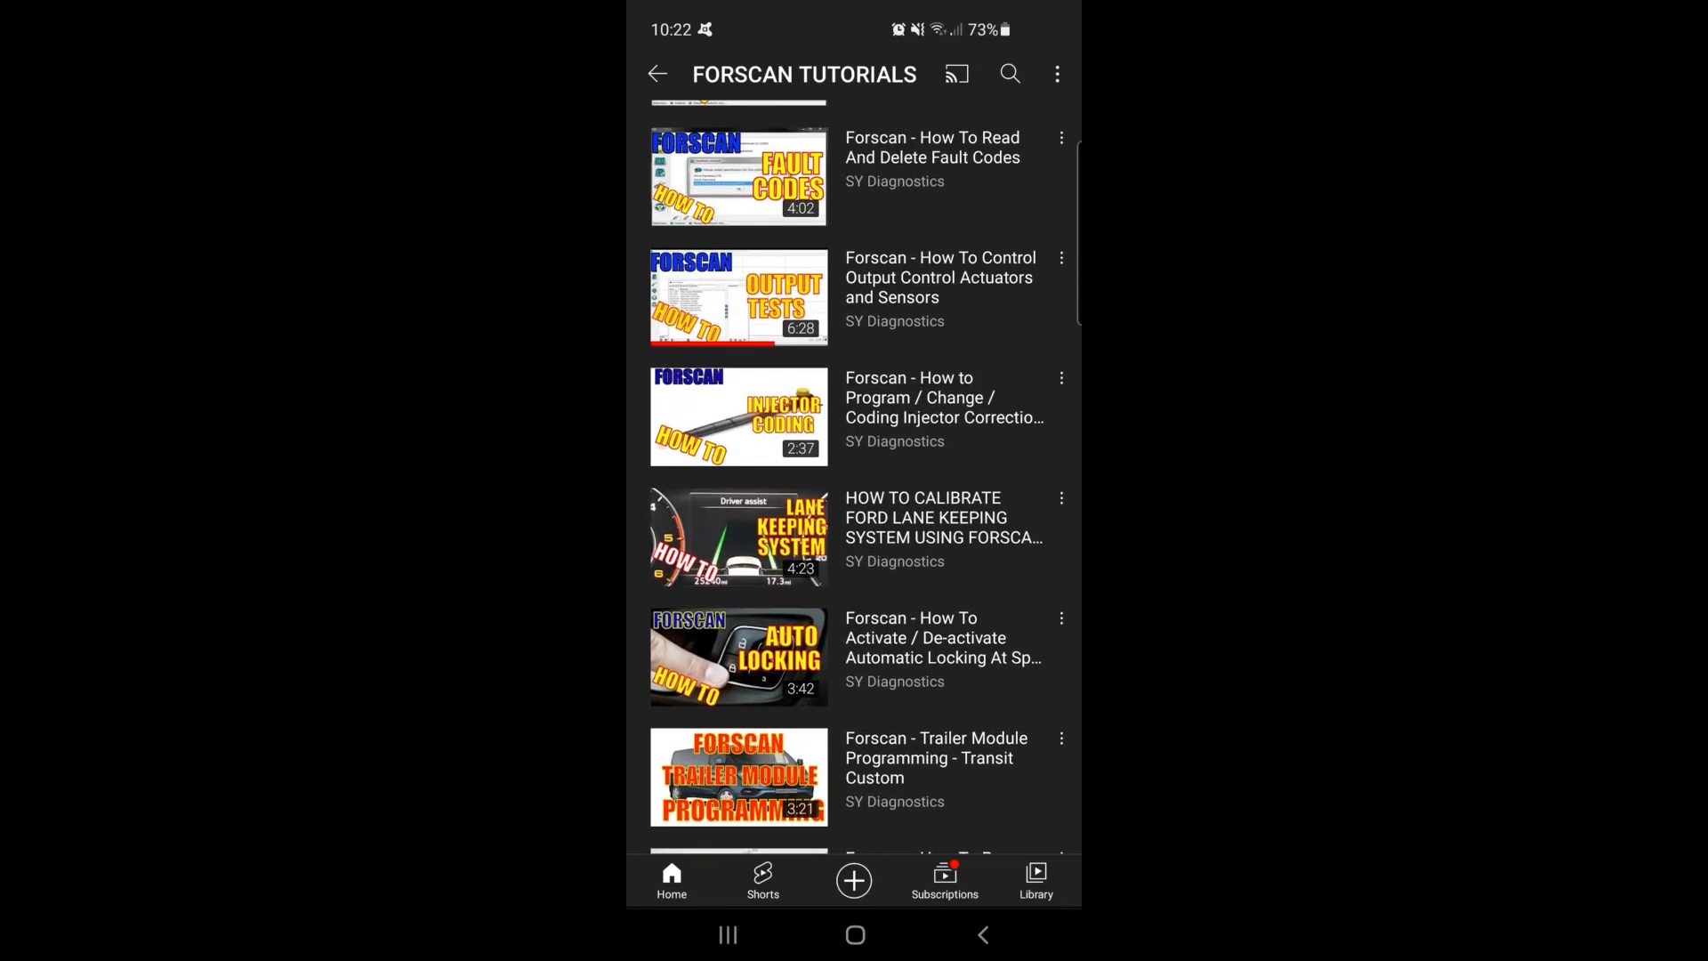
pyautogui.scroll(3)
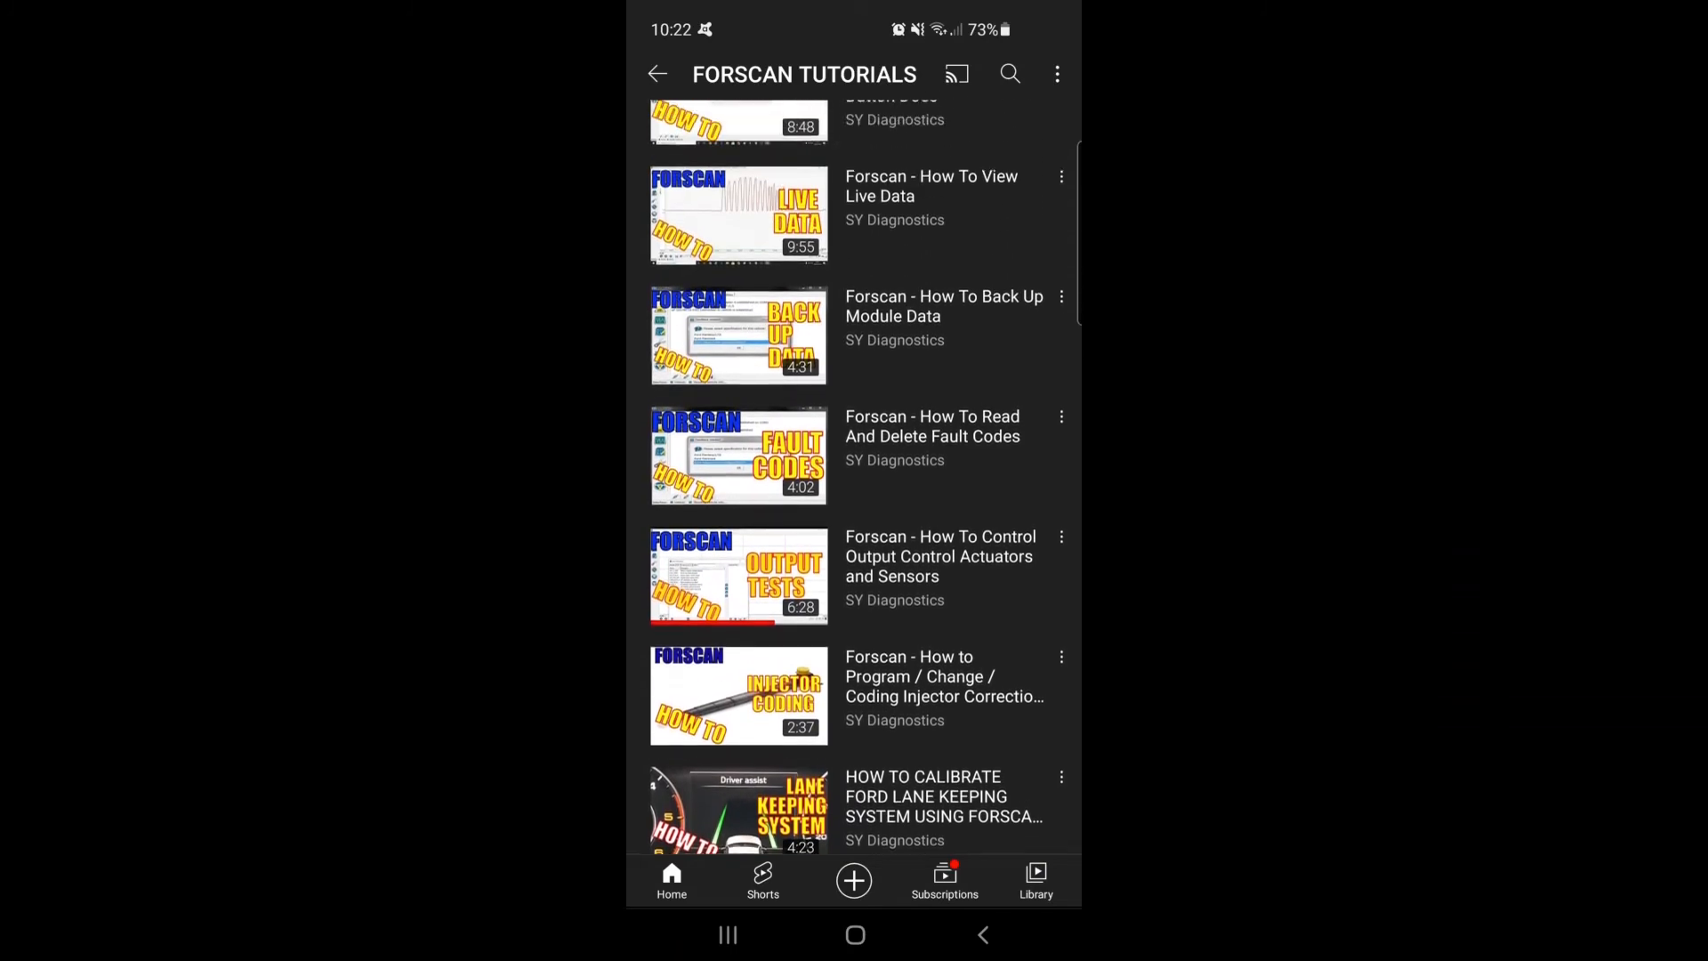
pyautogui.scroll(-3)
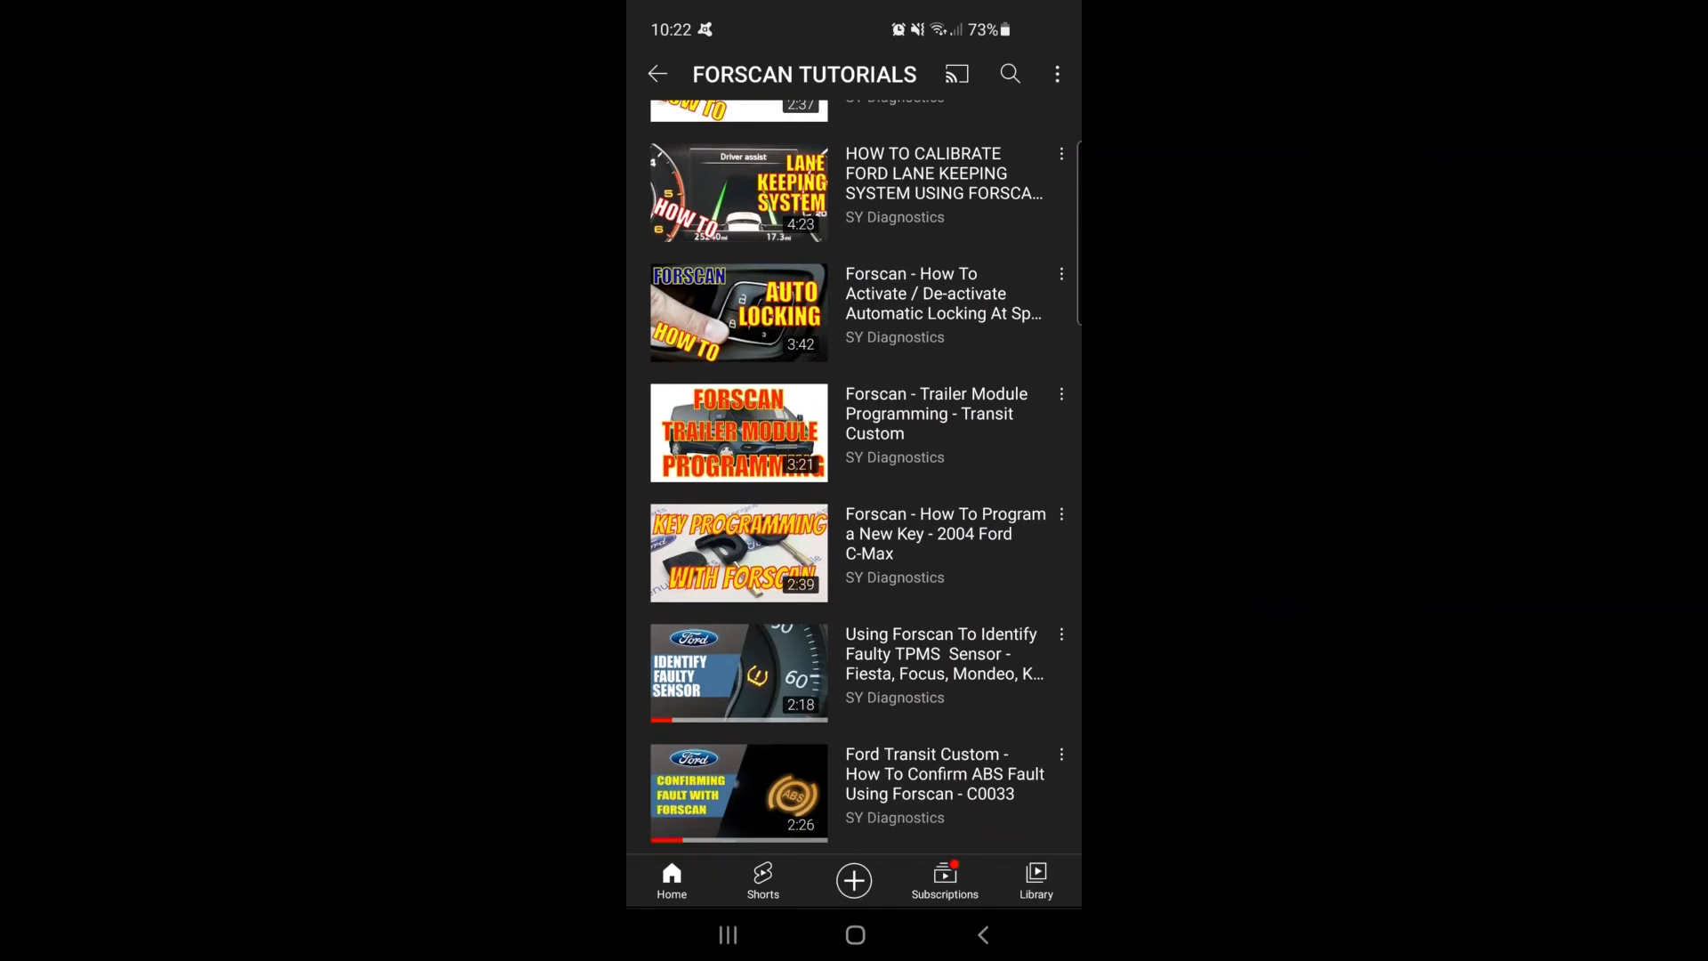
pyautogui.scroll(3)
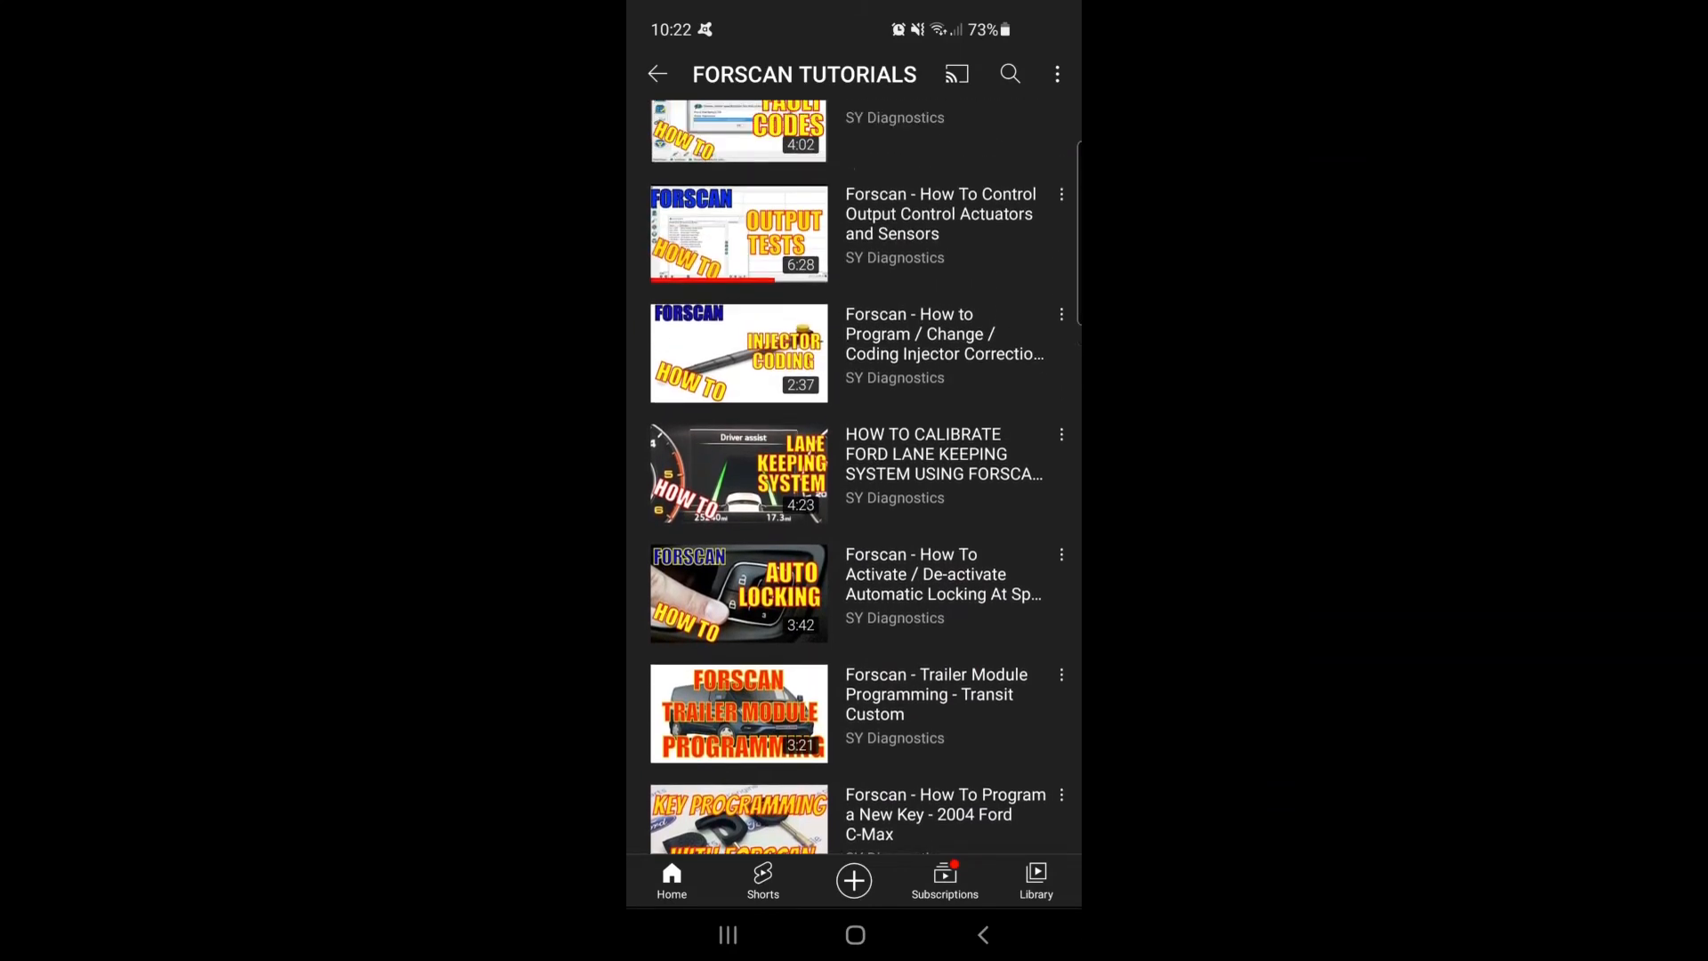